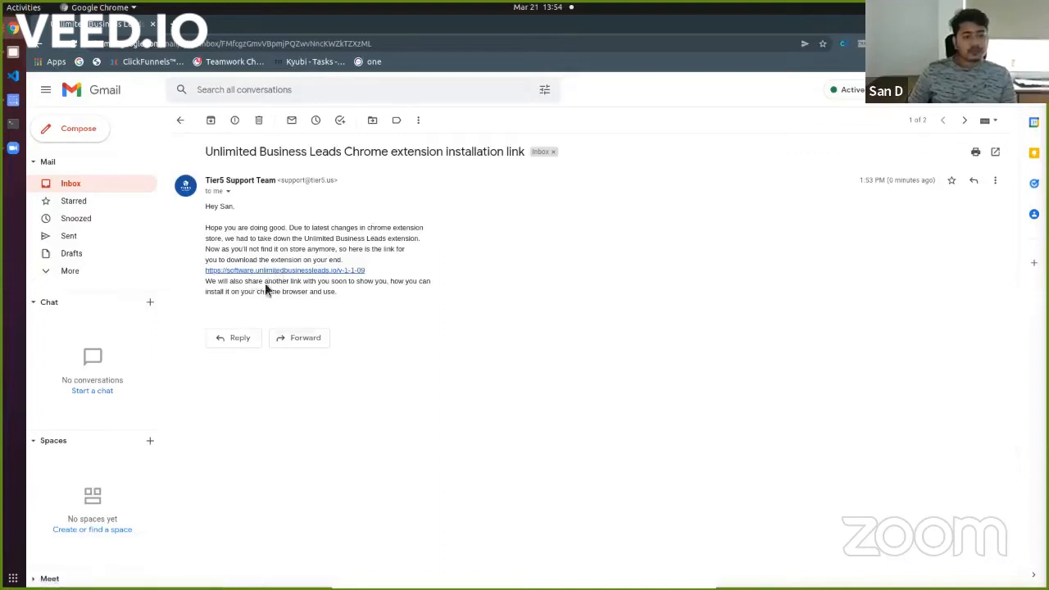
mouse_move(285, 271)
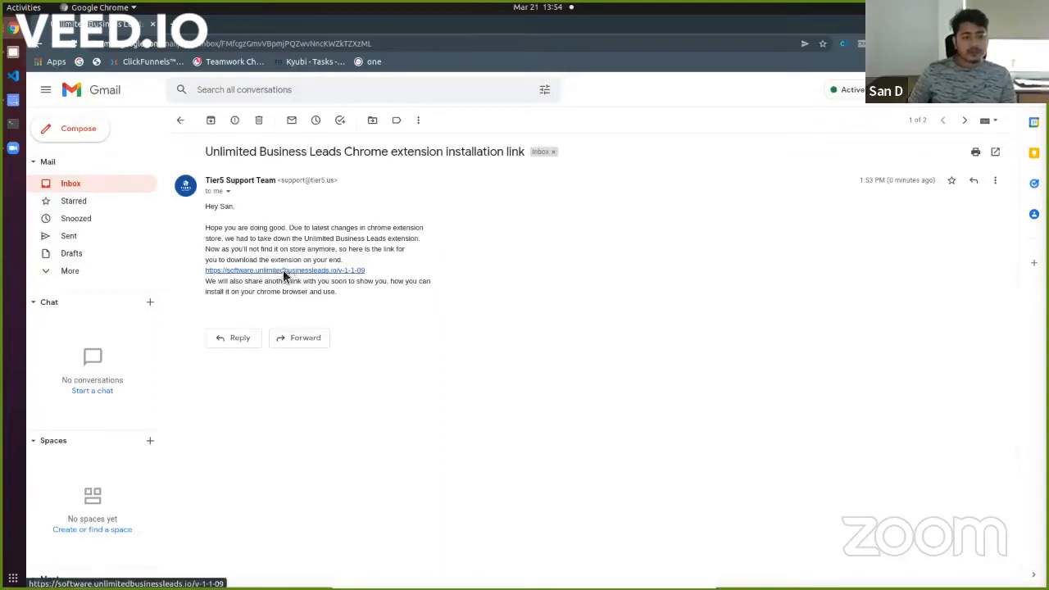
- Download the extension zip from the installation link in the TierS support email
click(286, 270)
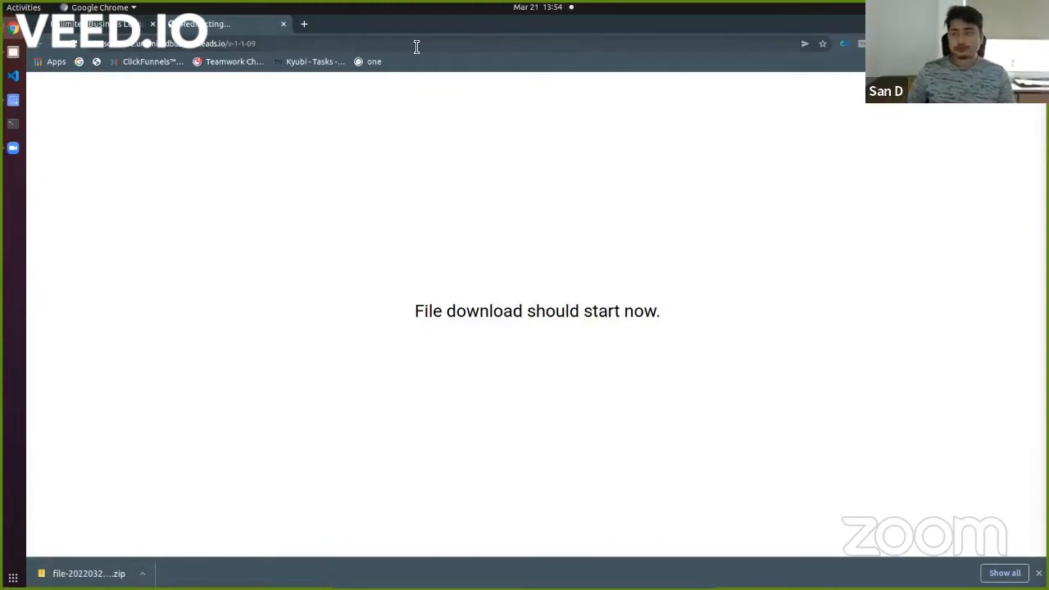
mouse_move(423, 56)
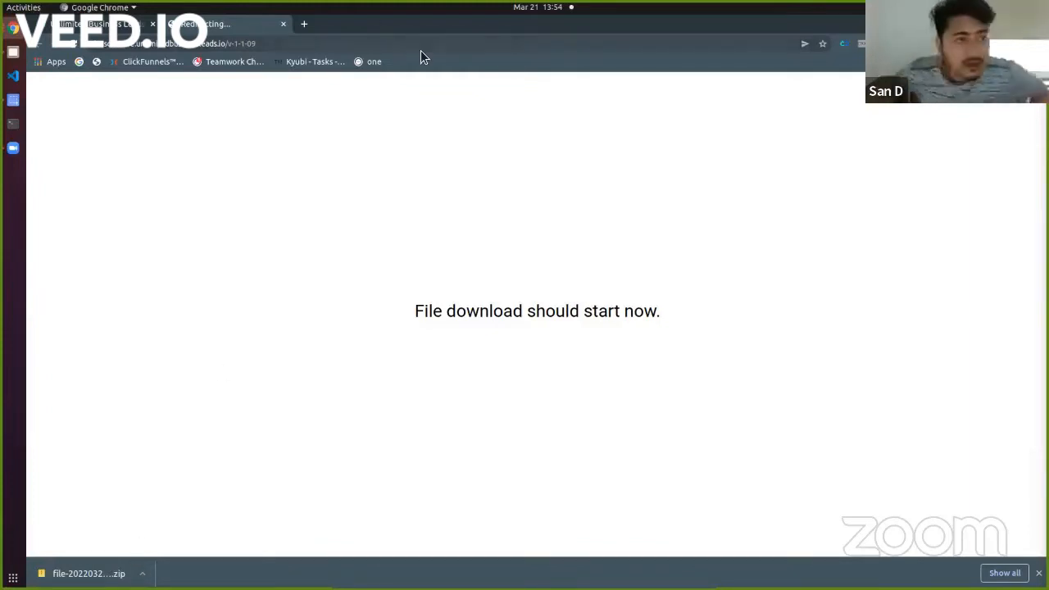
mouse_move(402, 500)
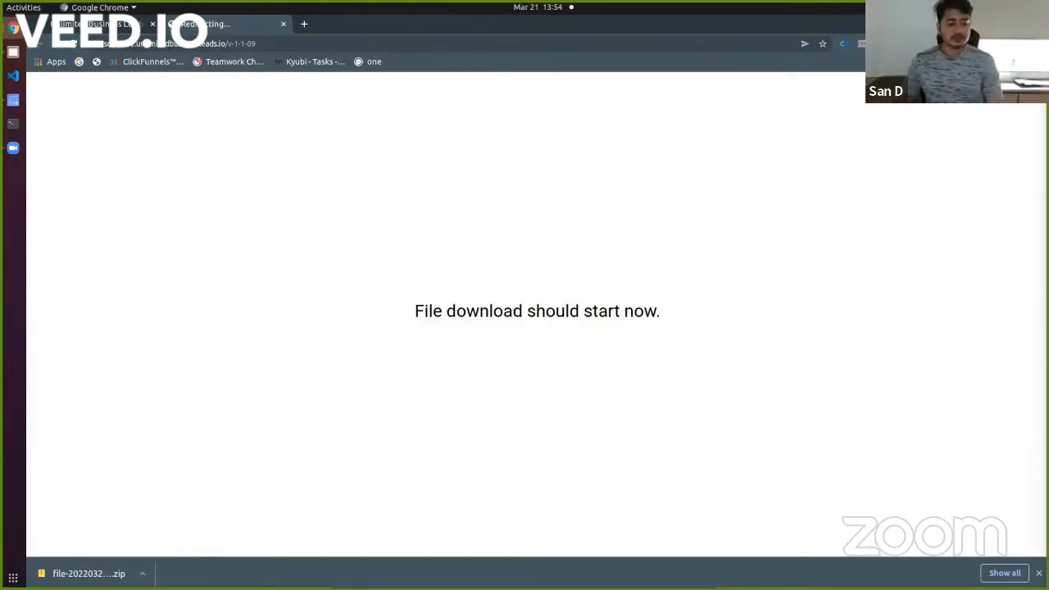
mouse_move(528, 328)
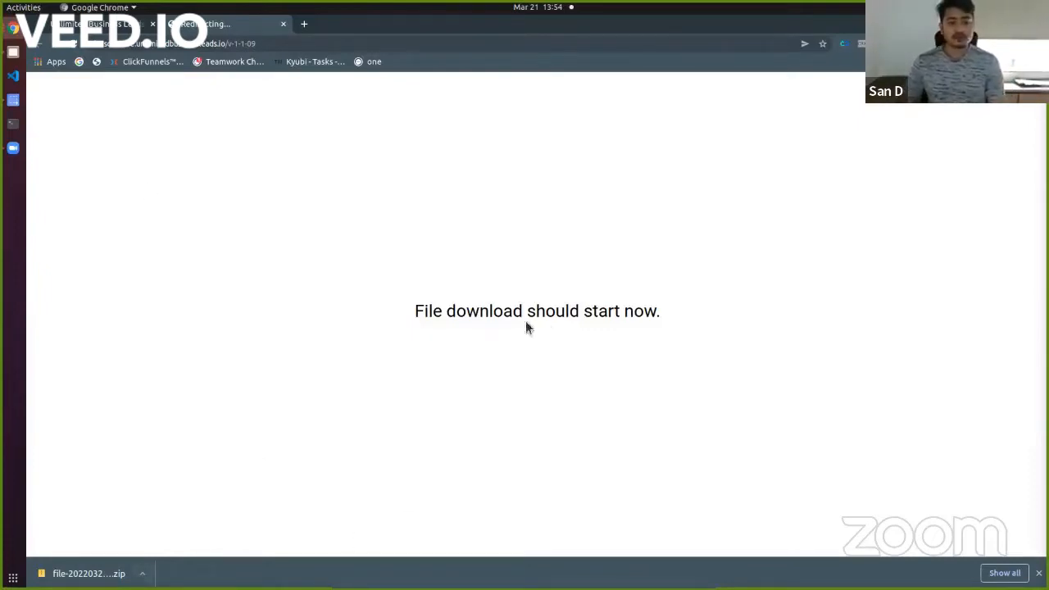
mouse_move(158, 133)
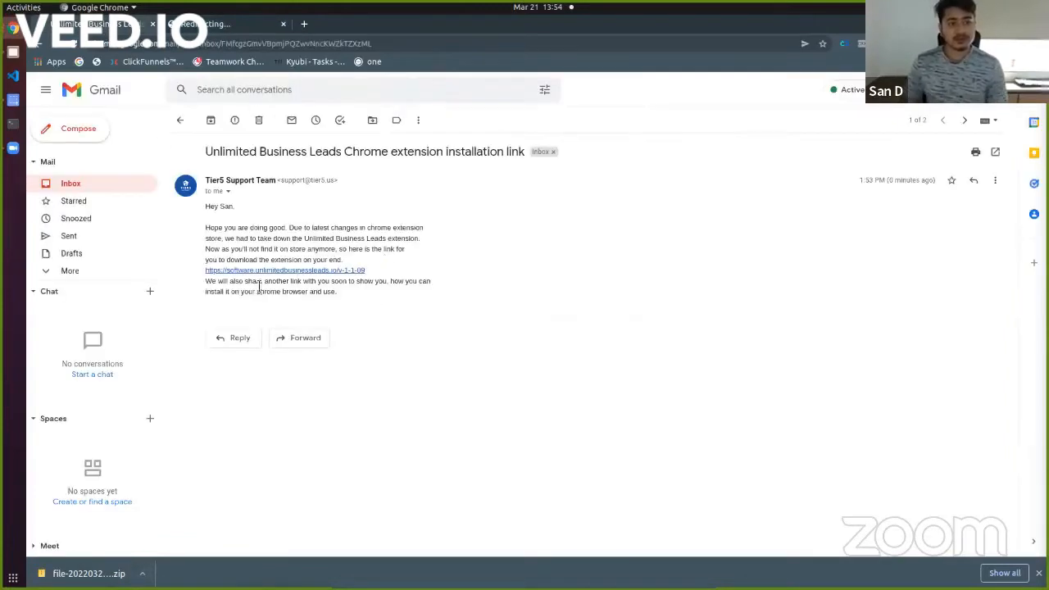
- Reveal the downloaded zip in Downloads and extract it there with Extract Here
click(285, 271)
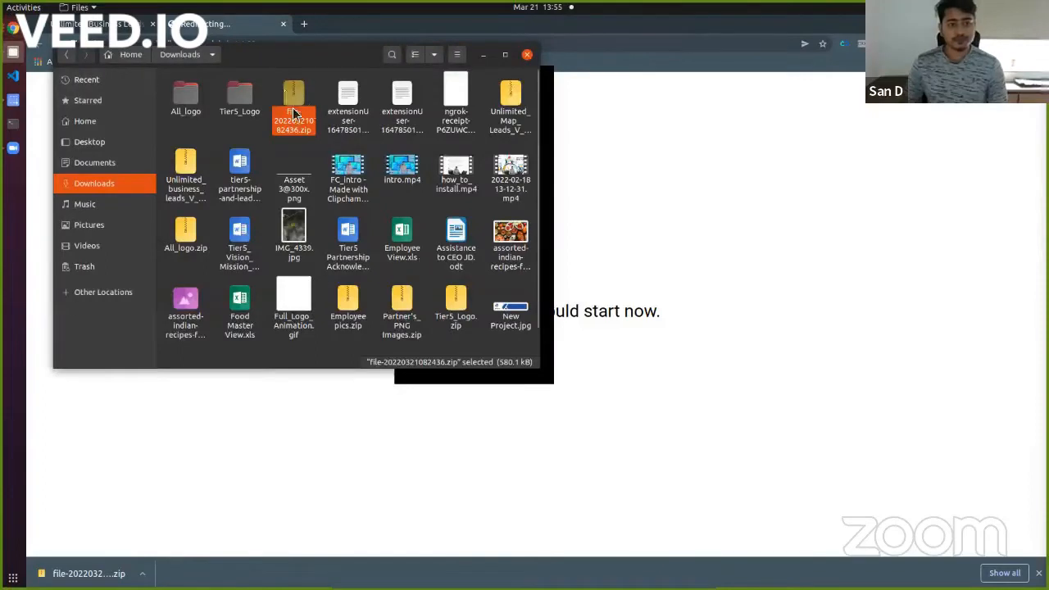
right_click(293, 118)
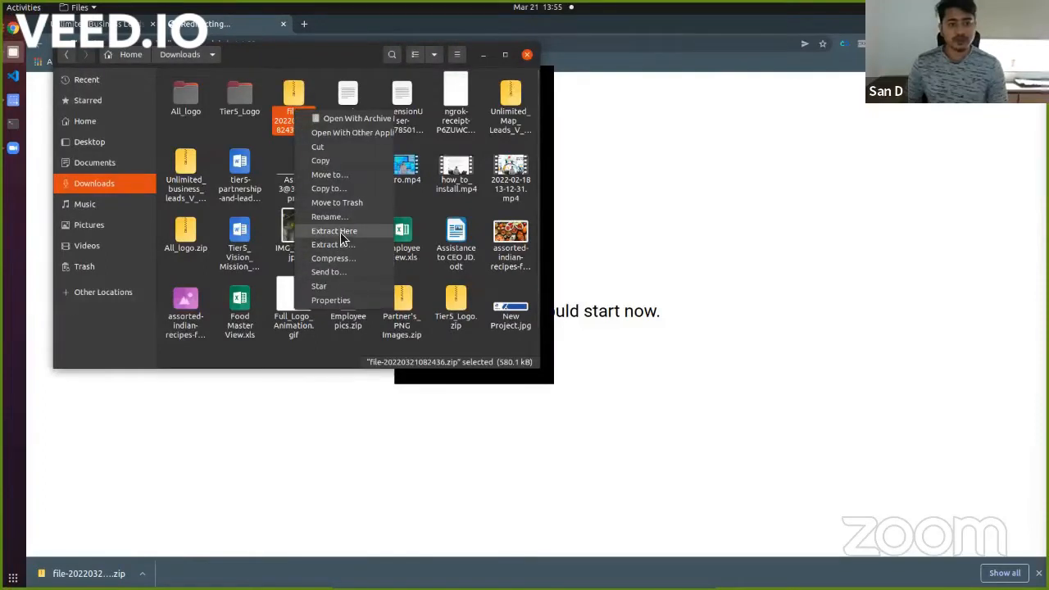
click(335, 230)
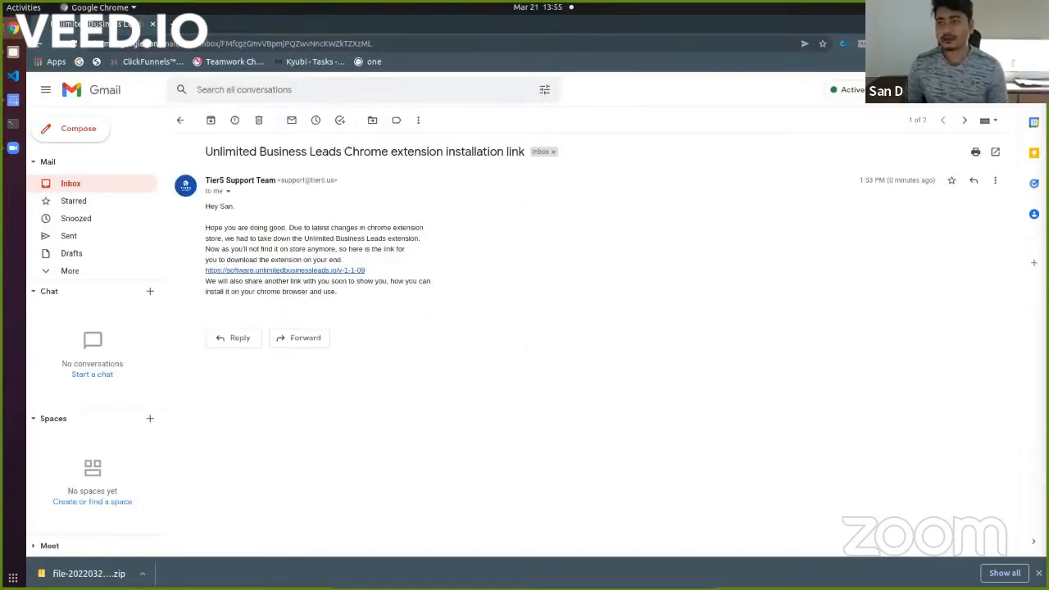
- Reach Chrome's extension management page via the toolbar Extensions menu
click(823, 43)
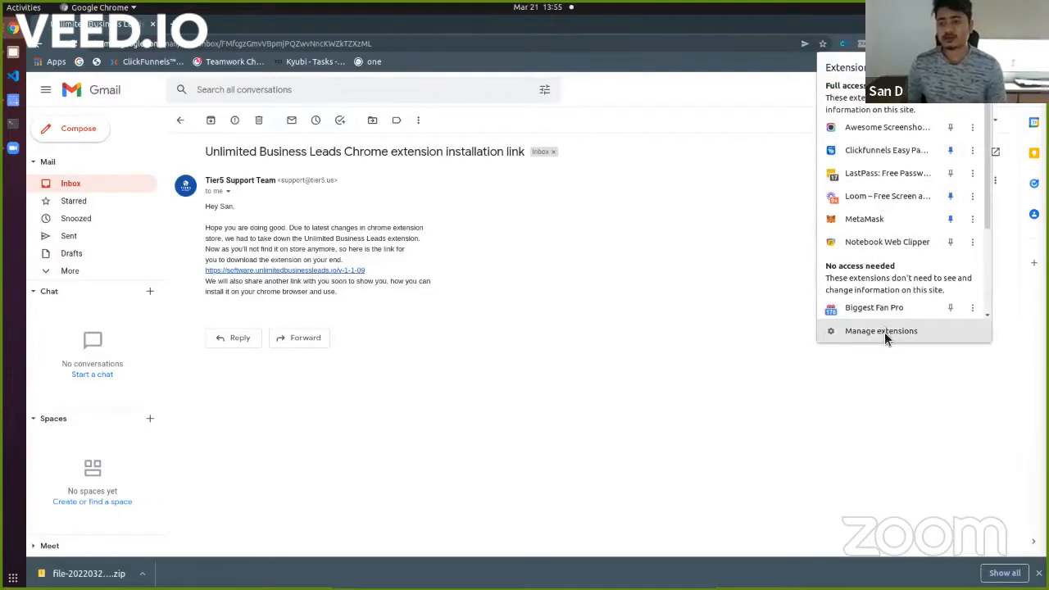
click(882, 331)
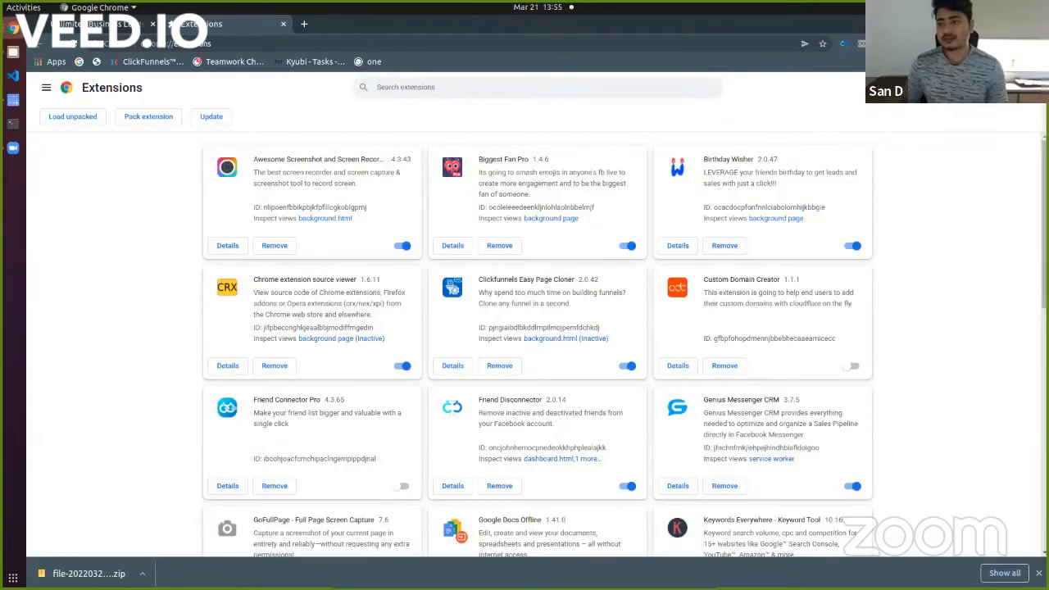
mouse_move(1009, 121)
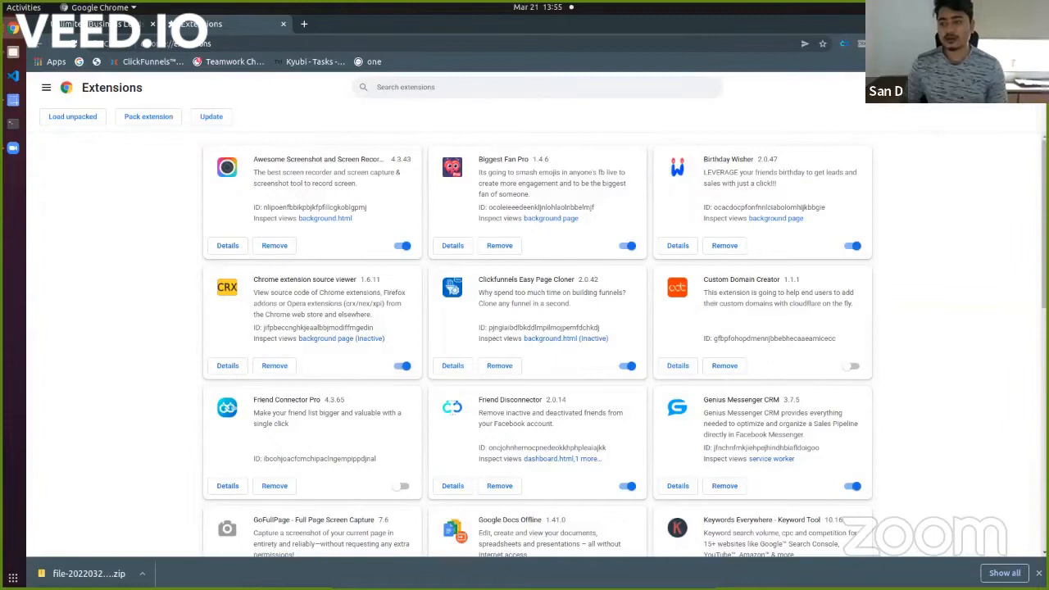
mouse_move(1002, 133)
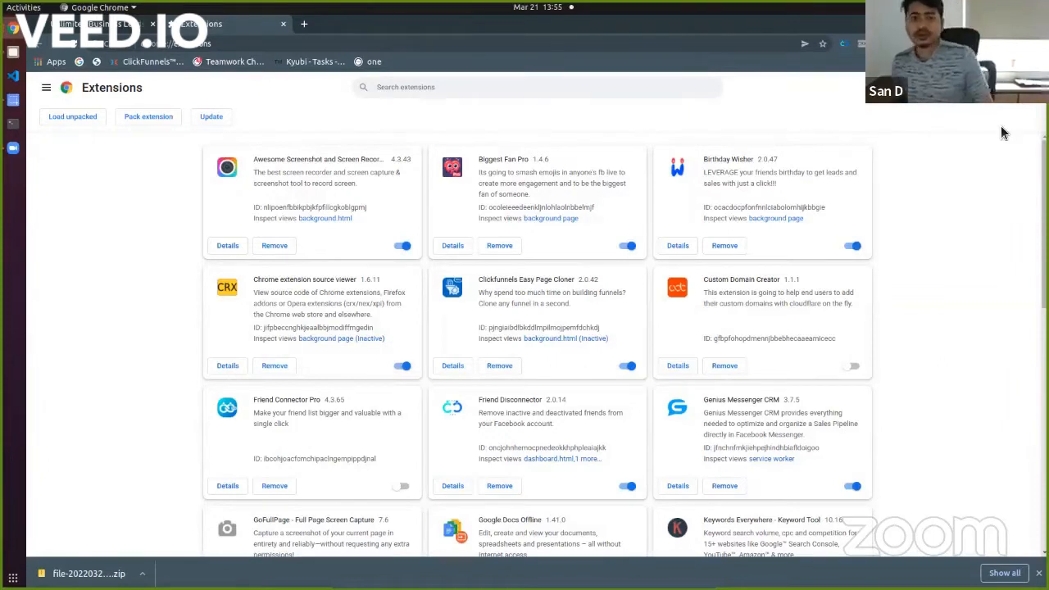
mouse_move(738, 203)
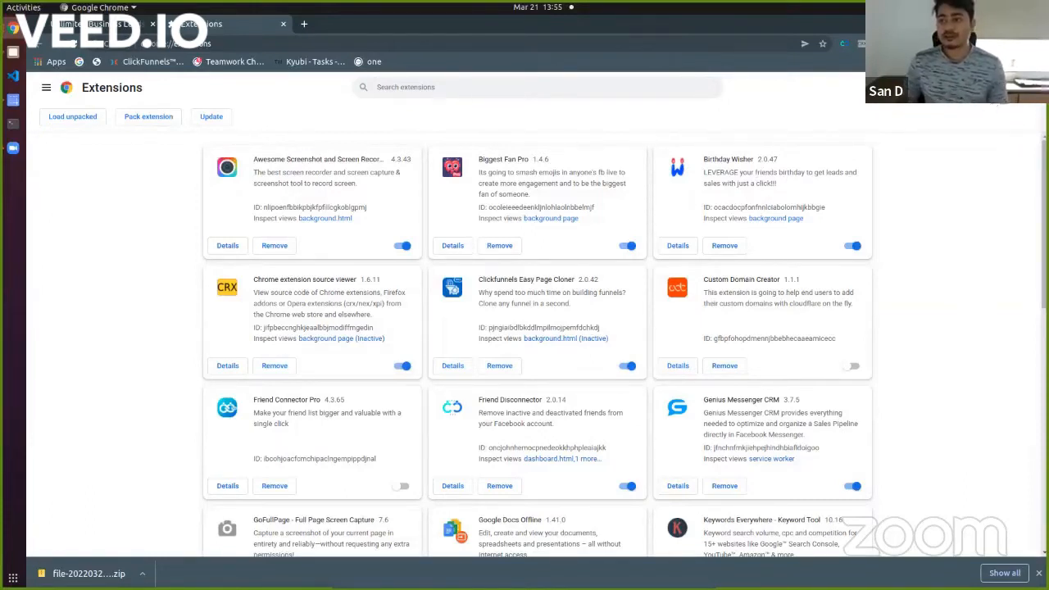
mouse_move(43, 239)
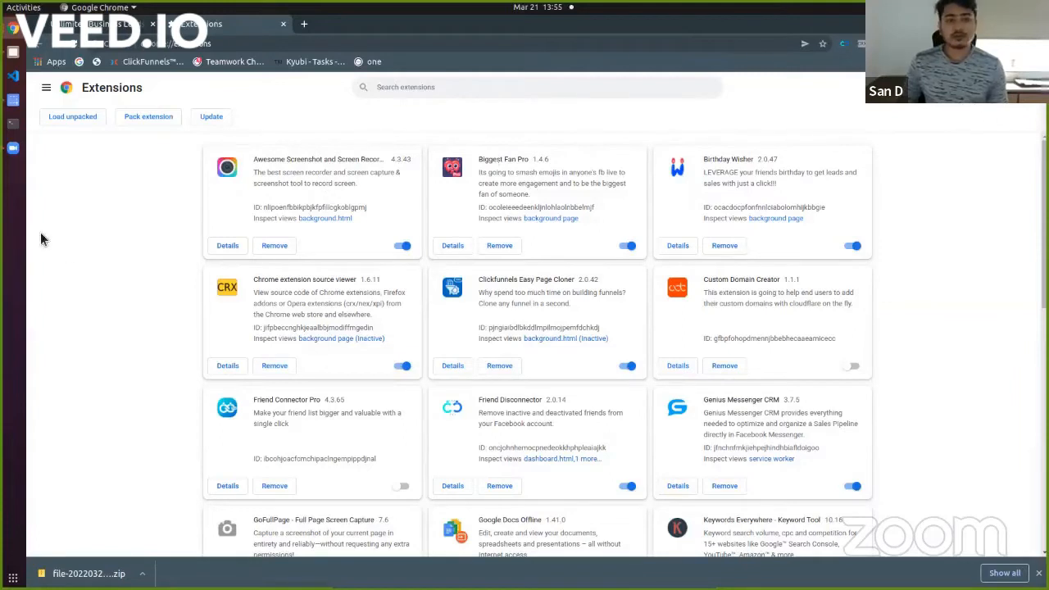
mouse_move(157, 244)
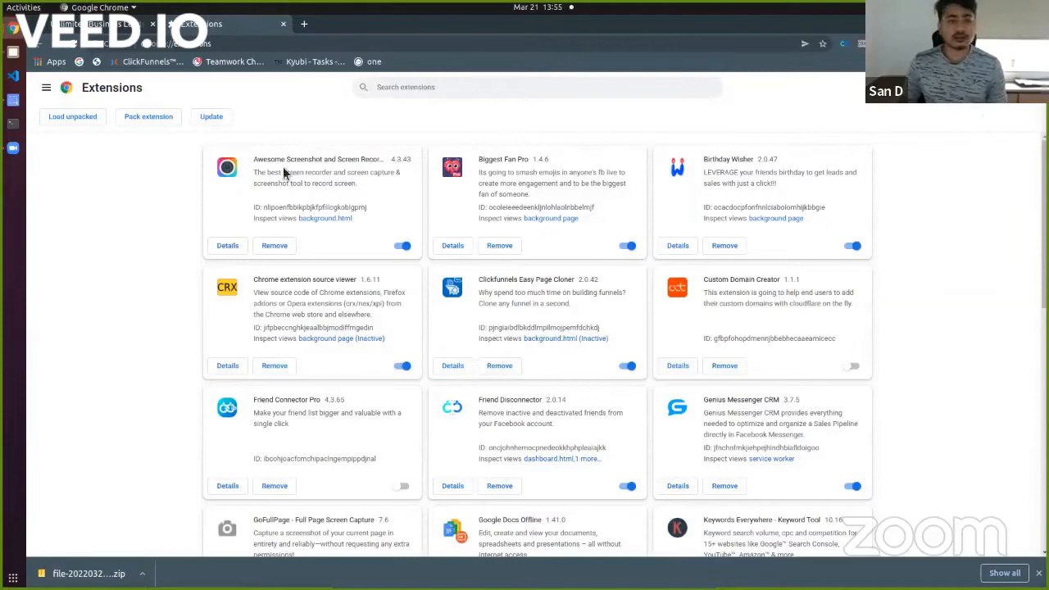
- Load the extracted Unlimited Business Leads folder from Downloads as an unpacked extension
click(72, 114)
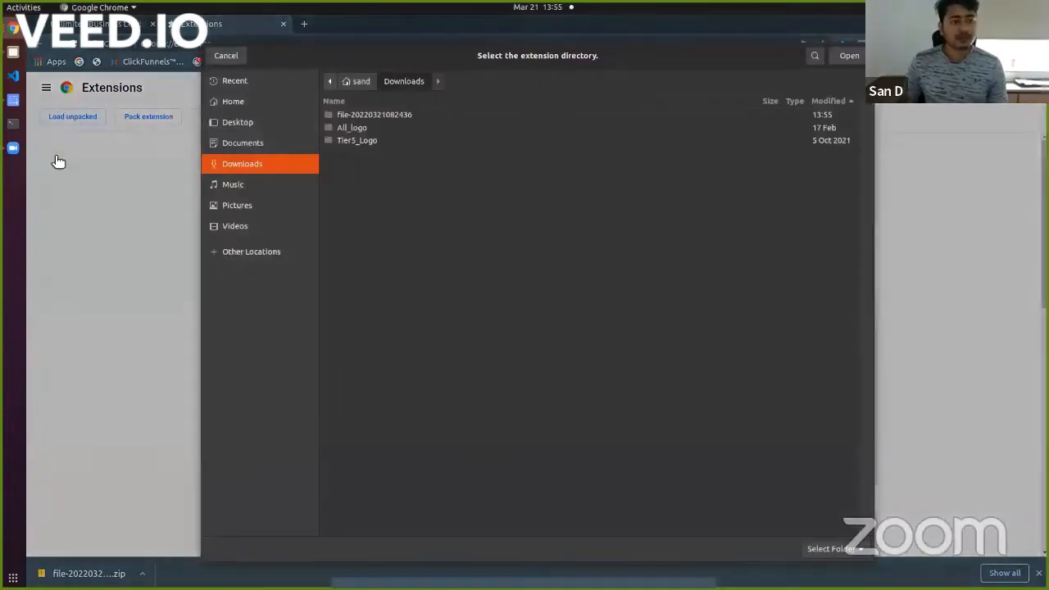
click(226, 56)
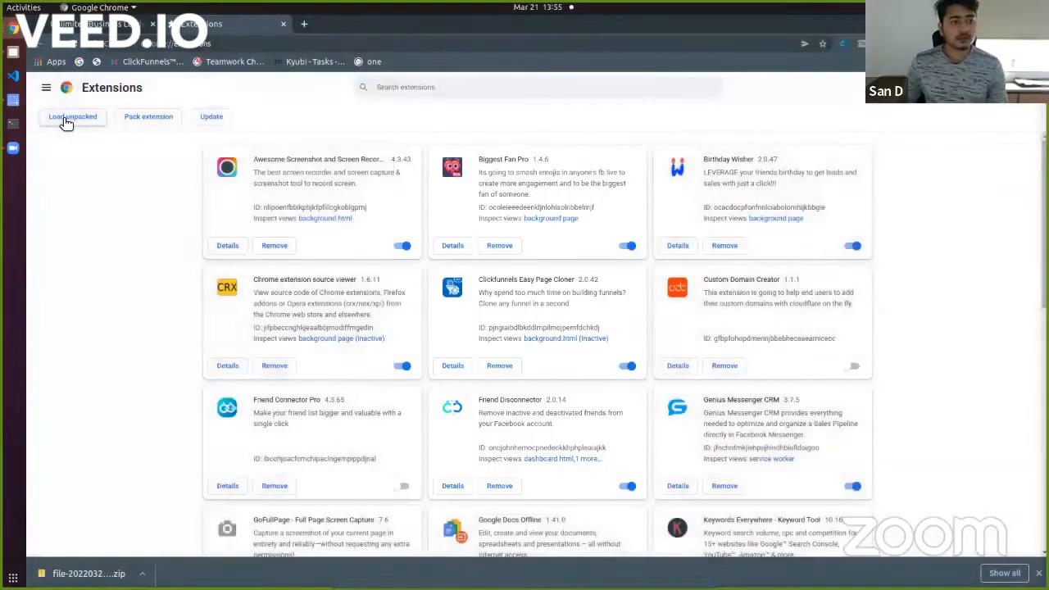
click(72, 117)
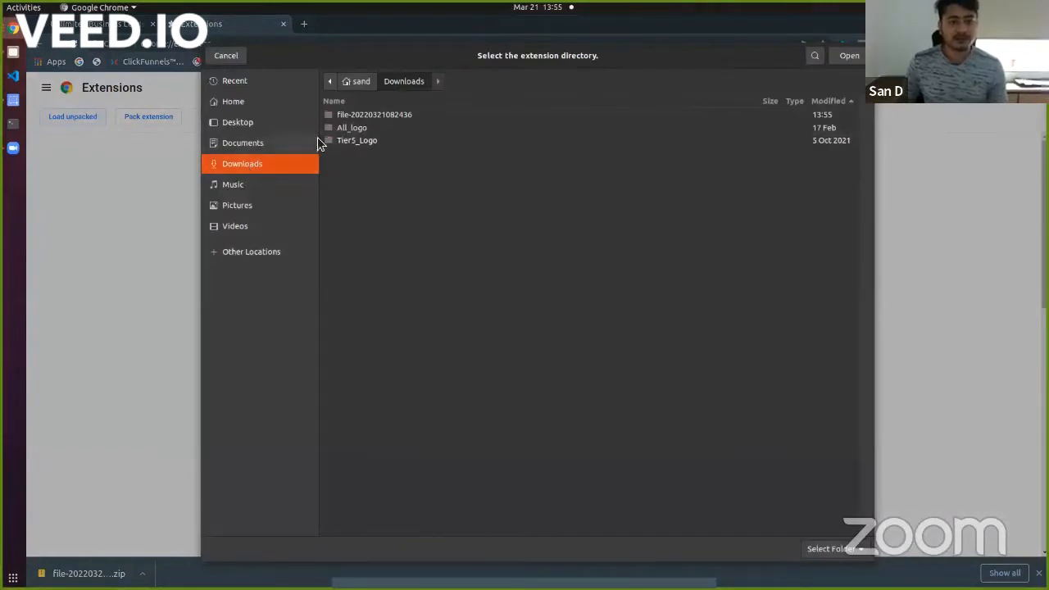
double_click(374, 114)
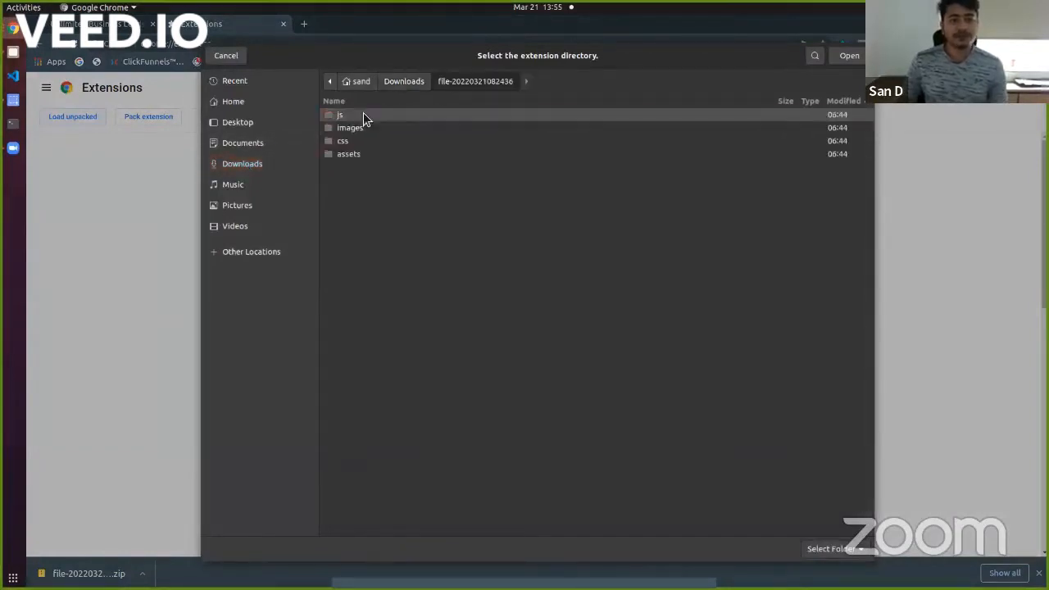
click(242, 164)
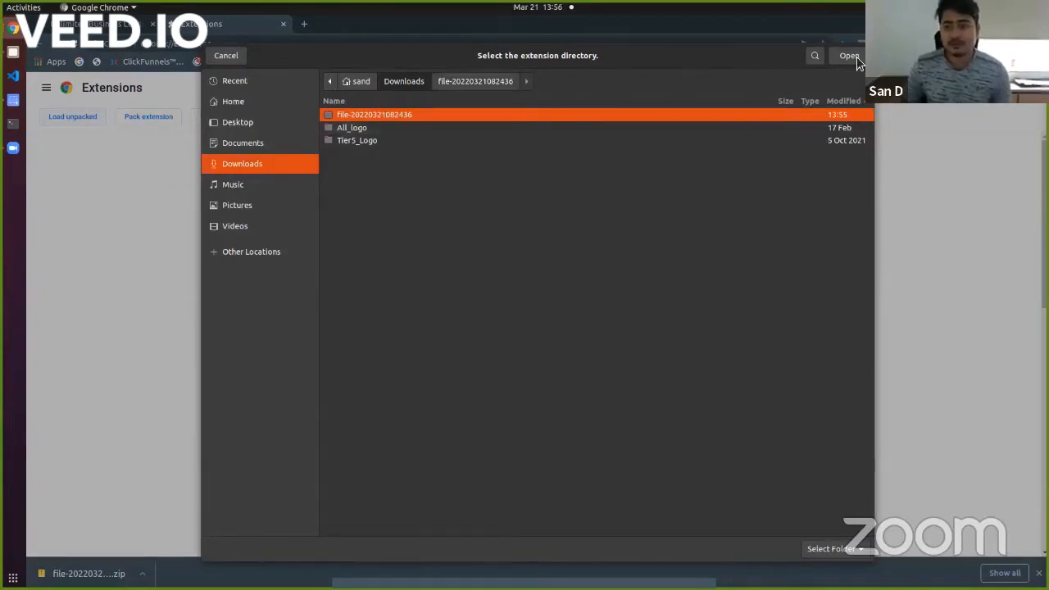
click(849, 56)
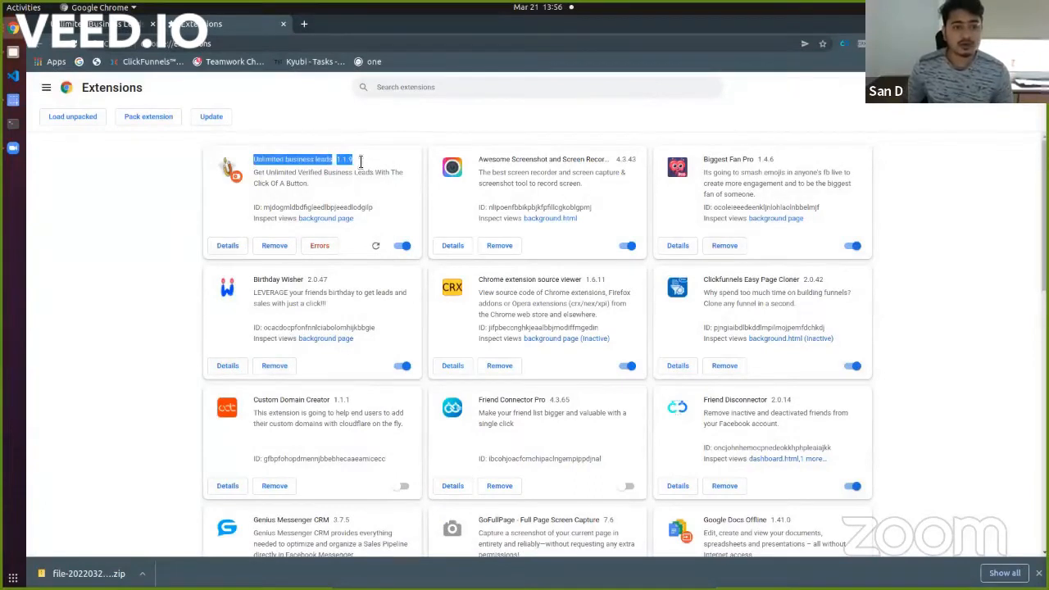
mouse_move(315, 185)
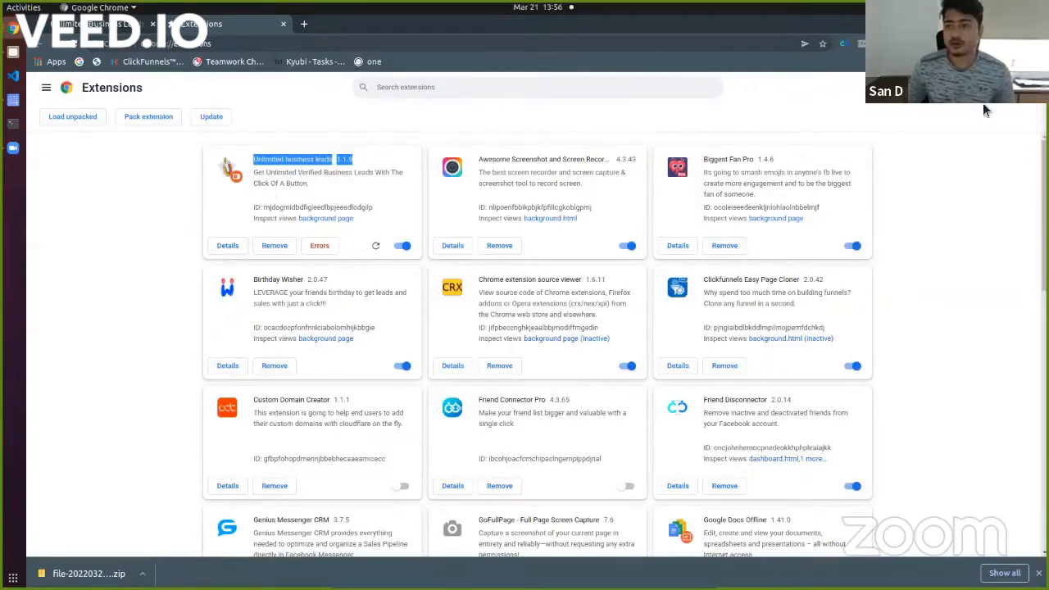
- Pin Unlimited Business Leads to the Chrome toolbar from the extensions list
click(842, 42)
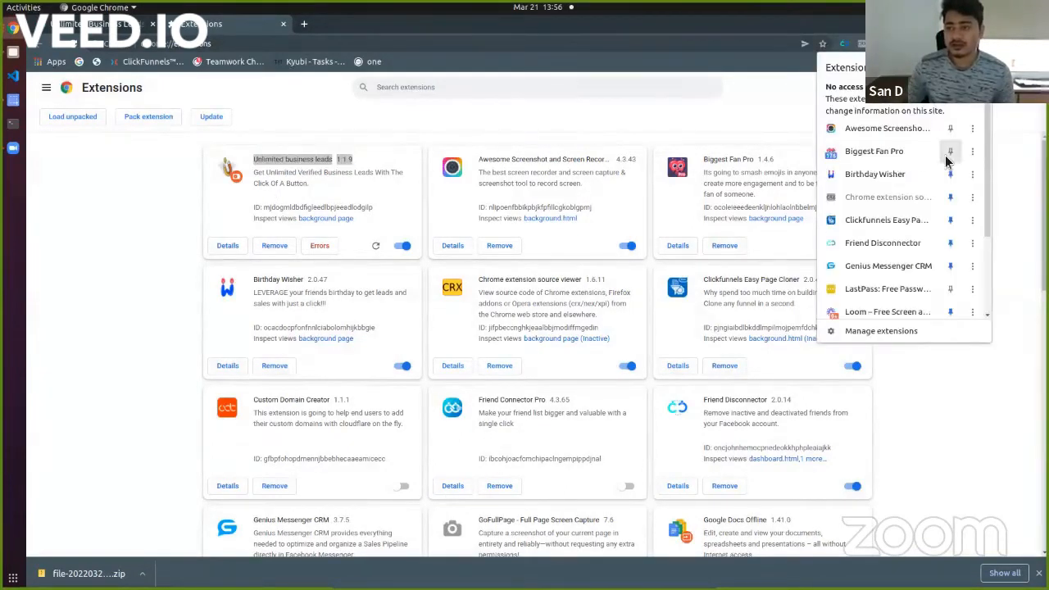
scroll(down, 3)
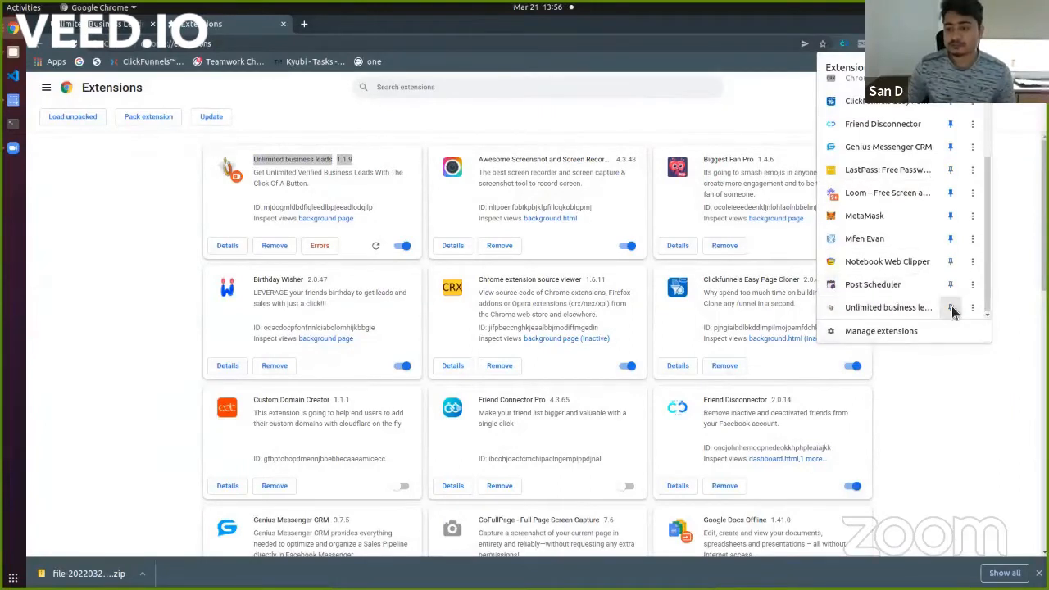
click(770, 112)
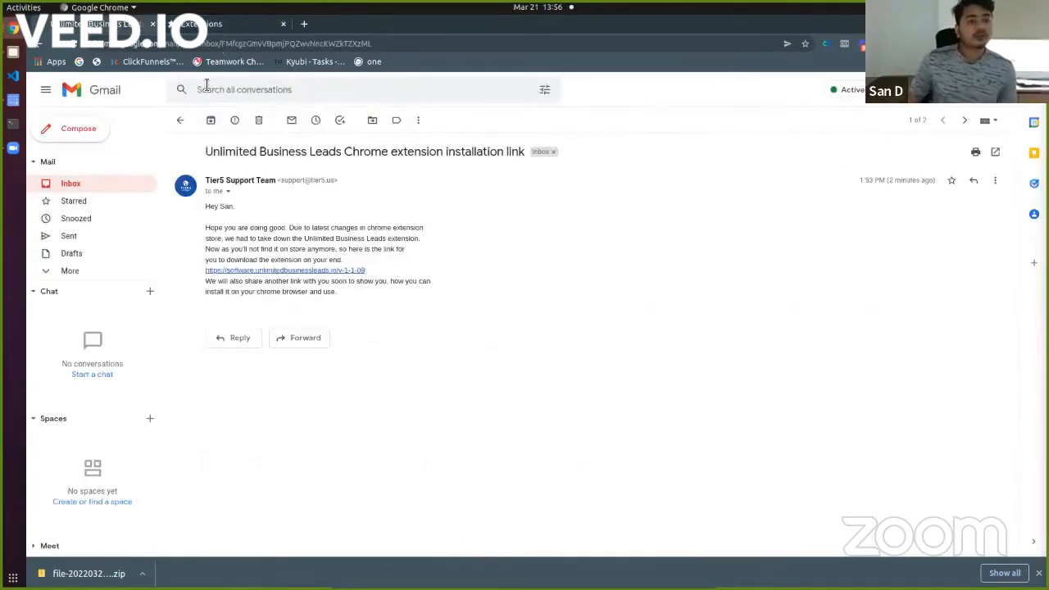
- Search Google for 'doctors in new york city usa' in a new tab
click(200, 23)
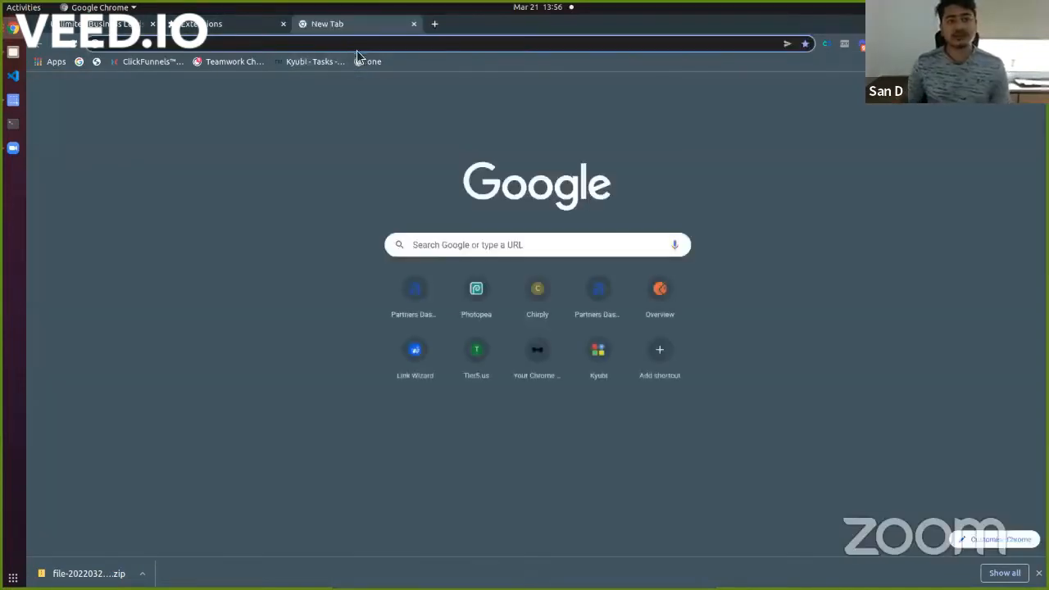
click(344, 43)
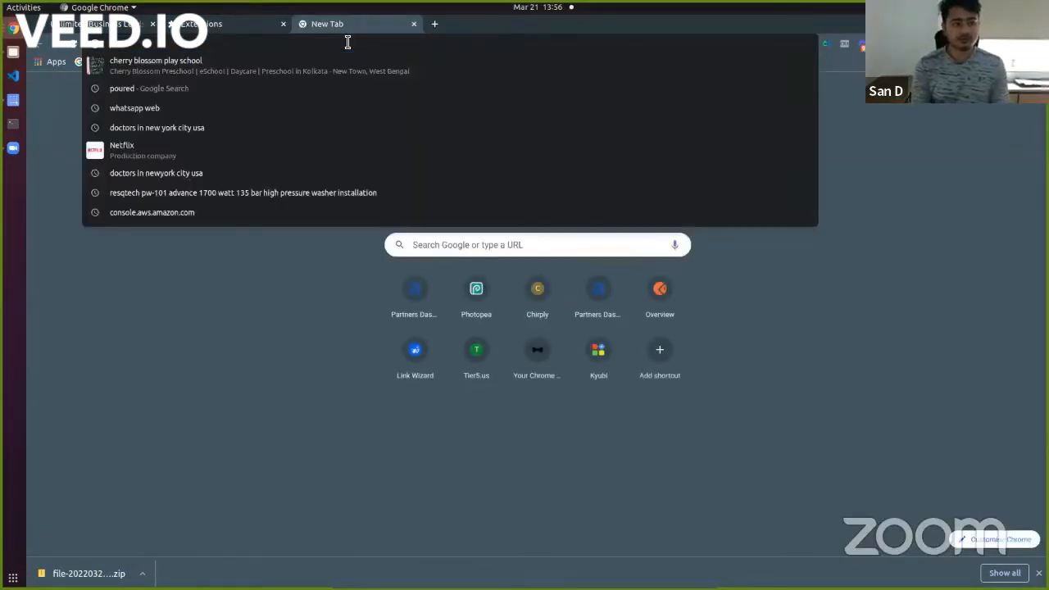
text(do)
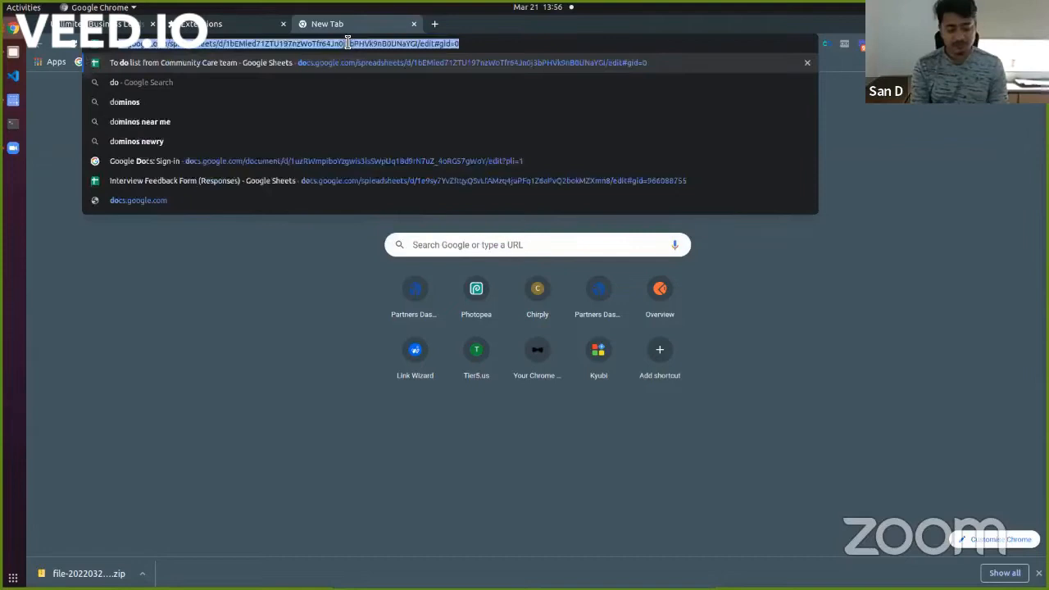
text(doctors)
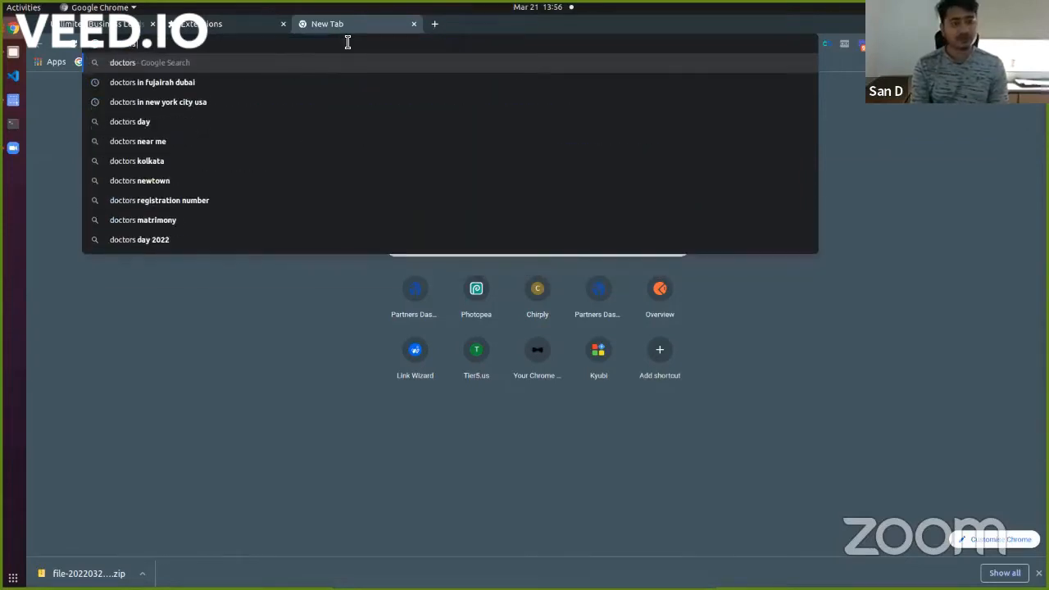
click(157, 102)
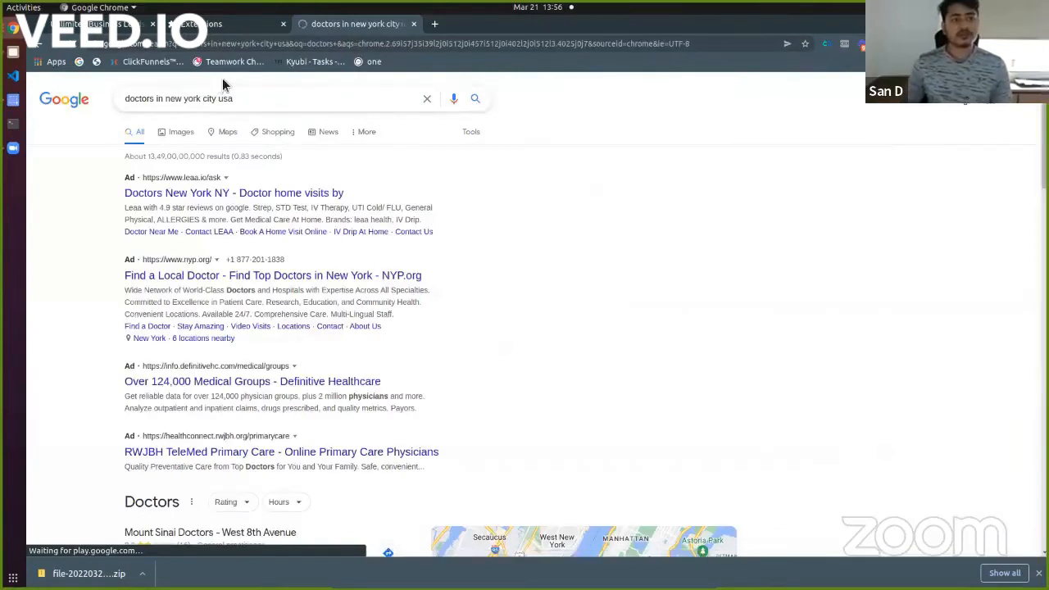
click(246, 99)
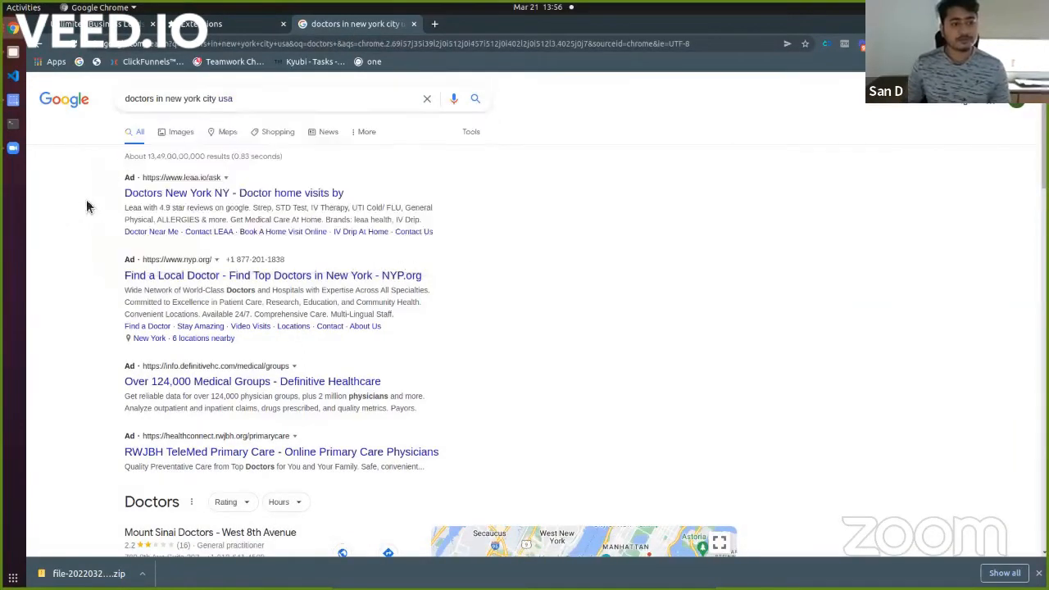
mouse_move(194, 177)
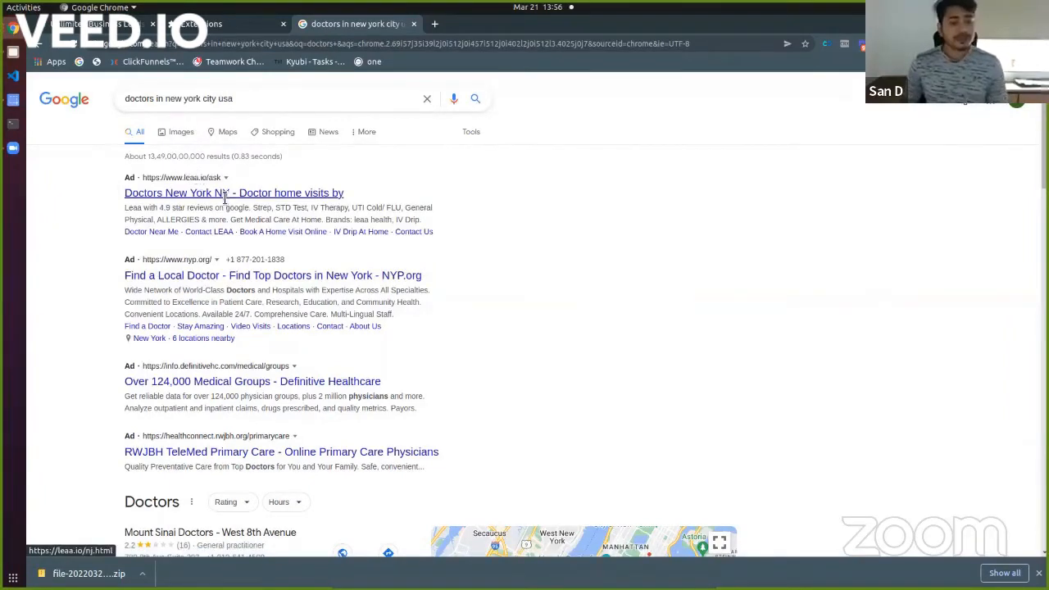
- Expand the full map listing of doctor places via More places
scroll(down, 3)
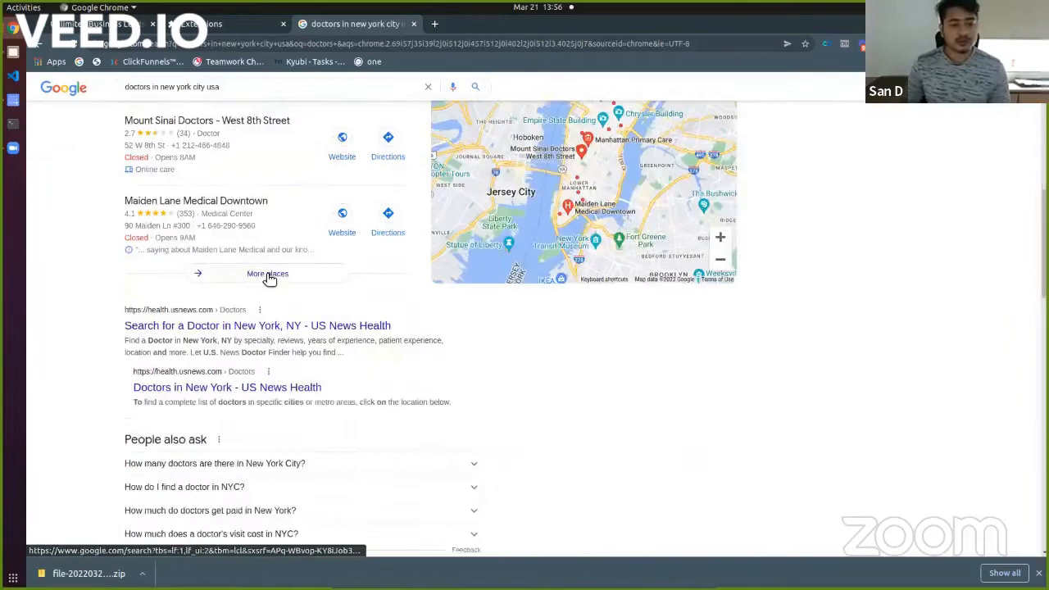
click(267, 272)
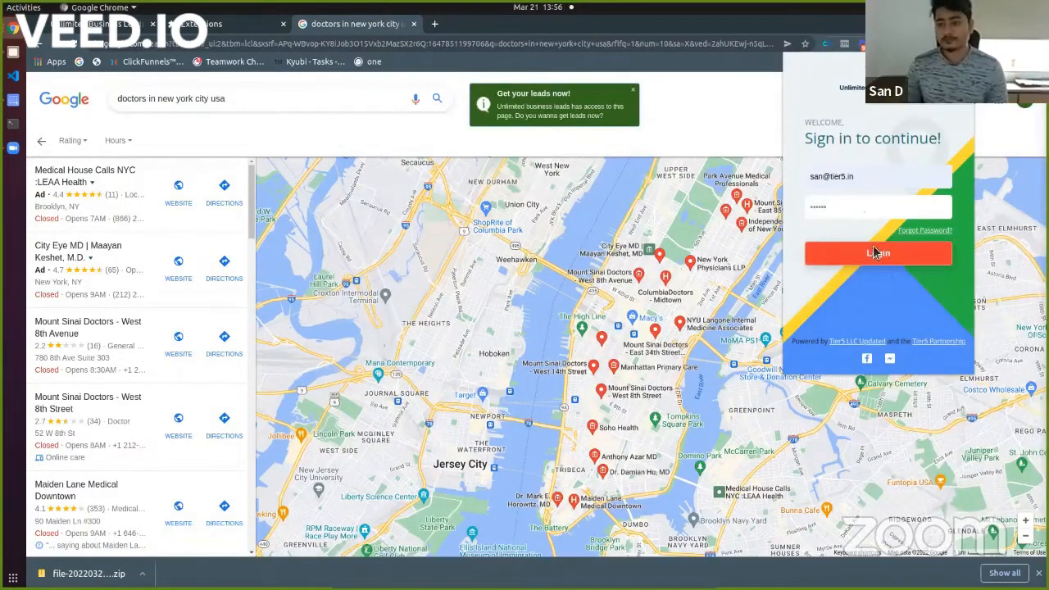
- Sign in to the extension with the saved account email and password
click(878, 253)
text(san)
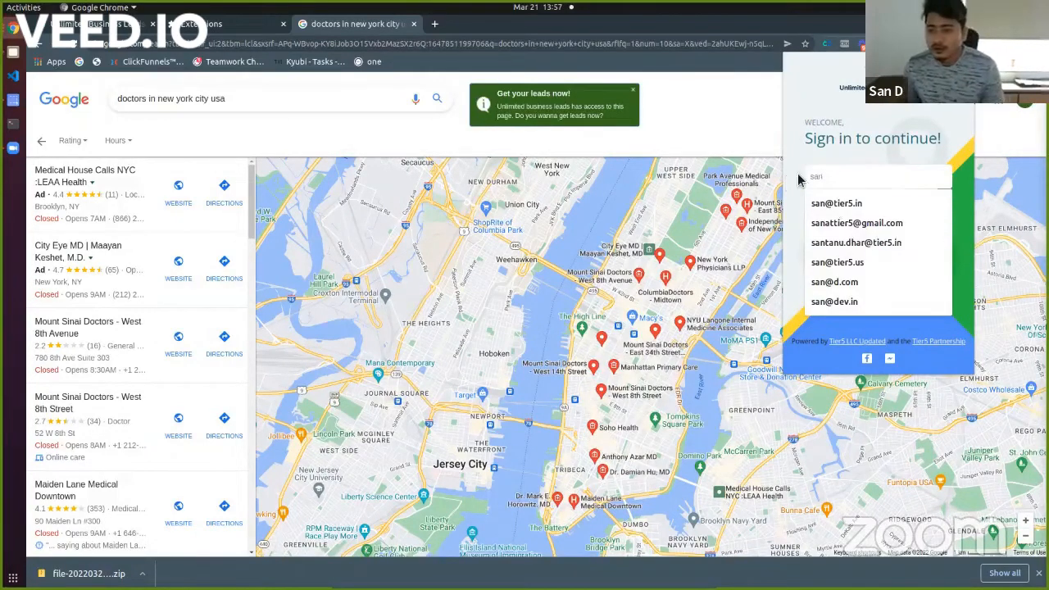
click(855, 242)
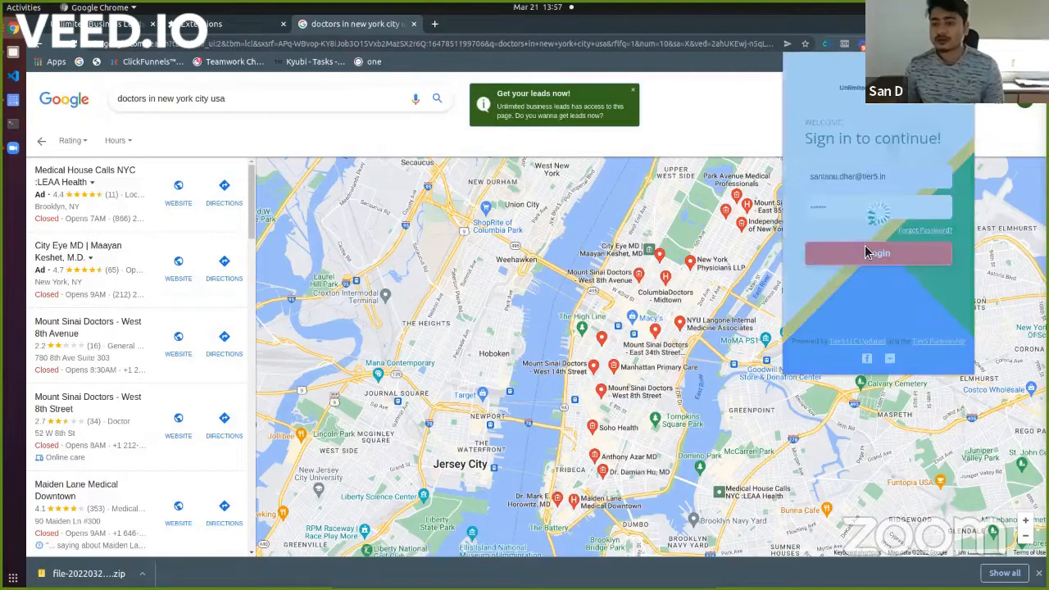
click(879, 252)
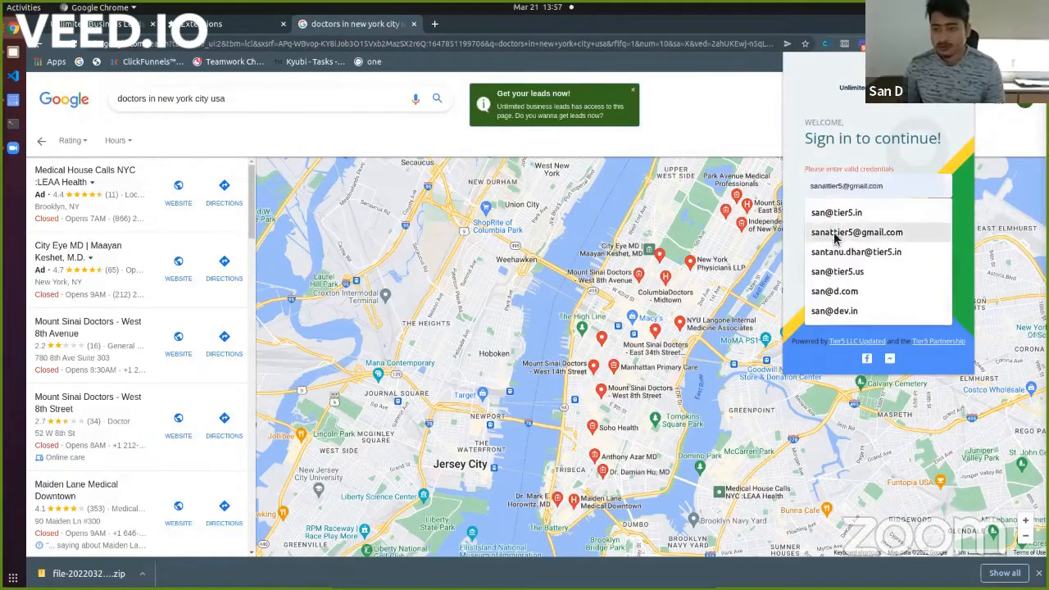
click(855, 252)
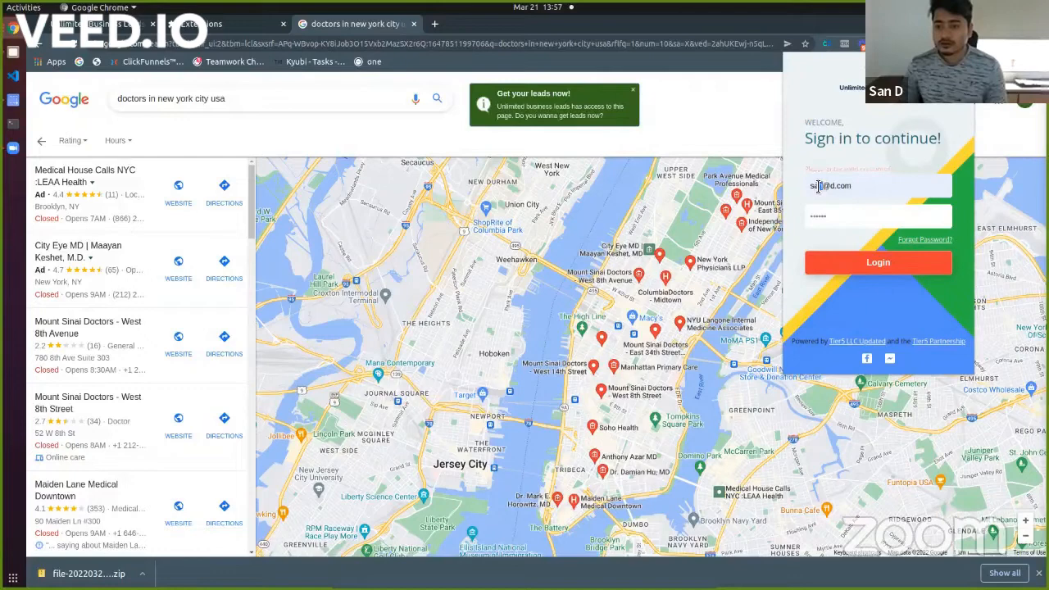
click(876, 206)
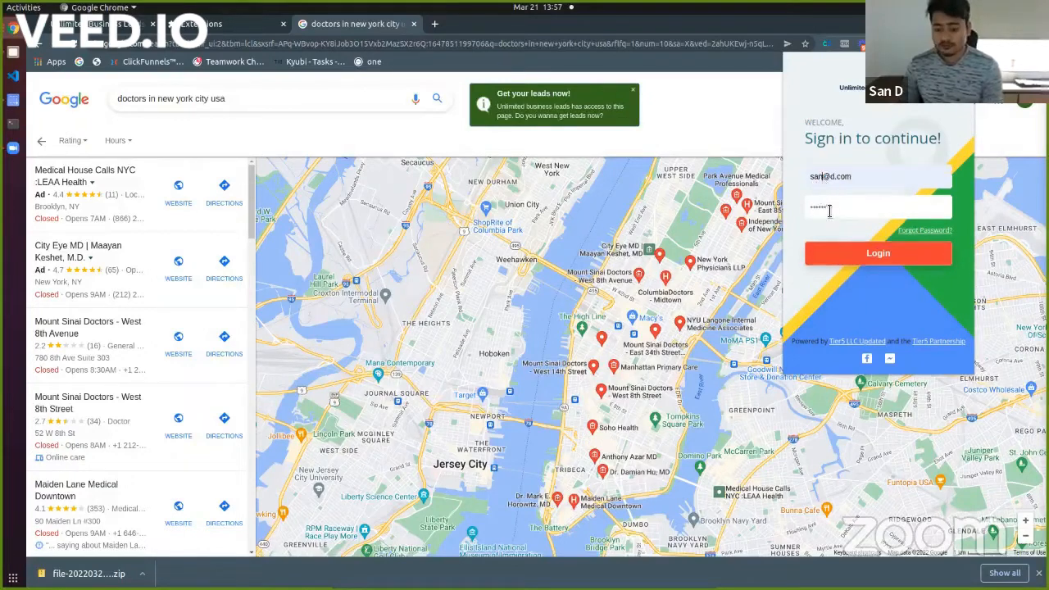
click(878, 252)
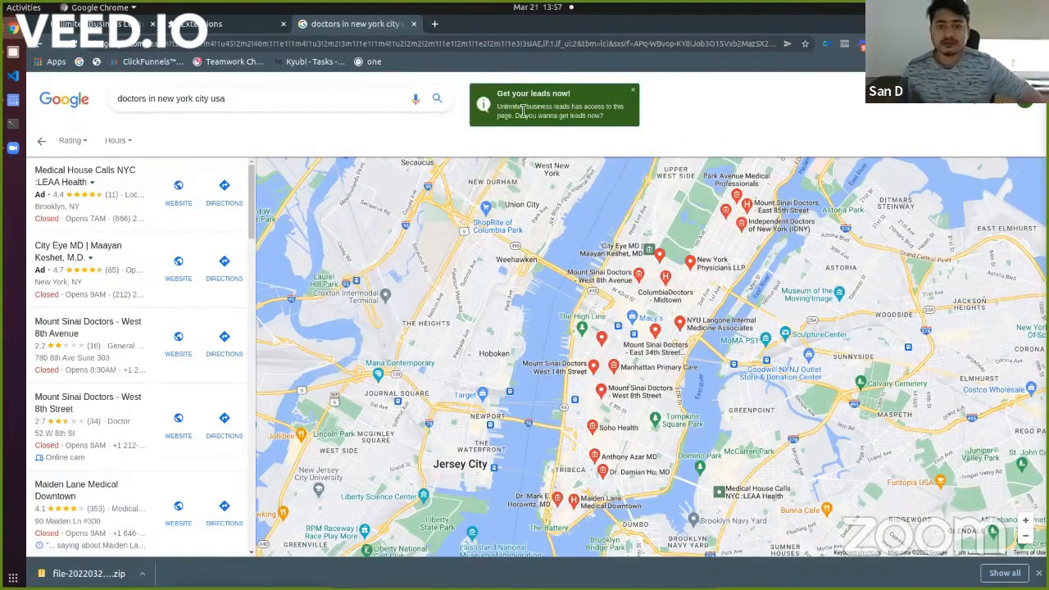
mouse_move(514, 124)
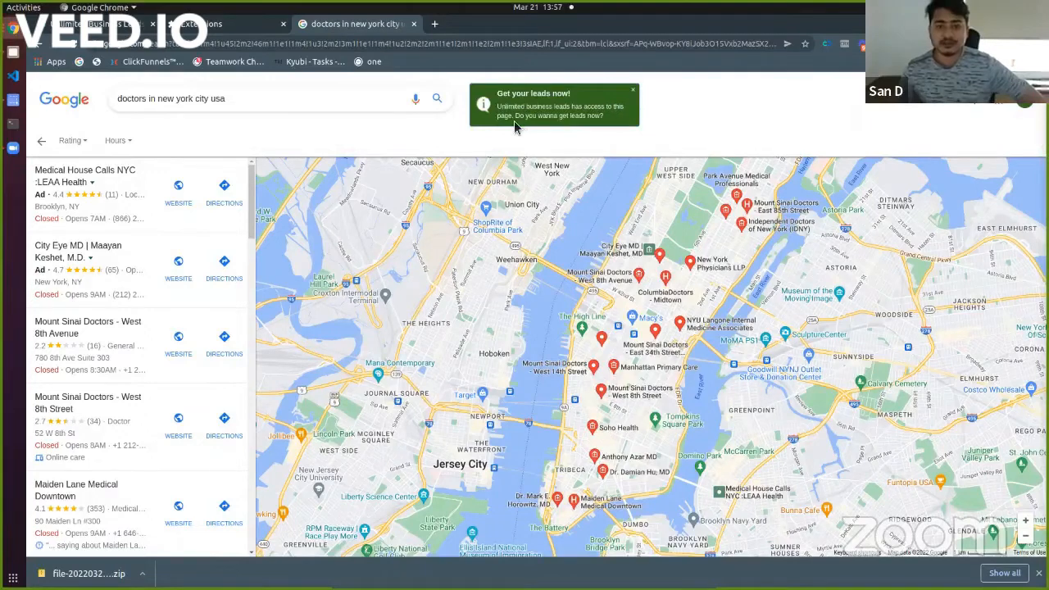
mouse_move(626, 111)
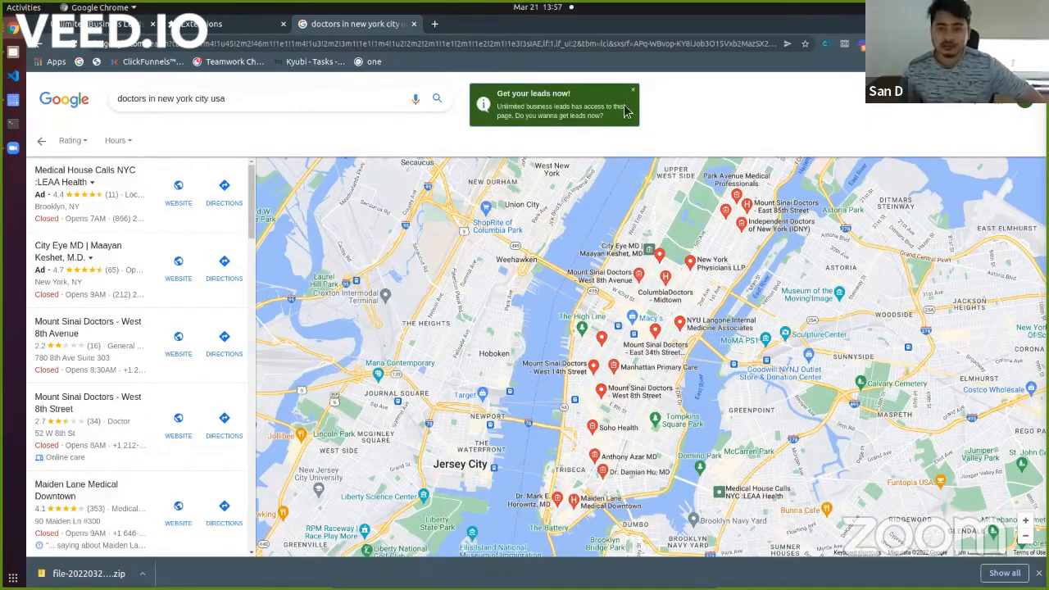
mouse_move(626, 111)
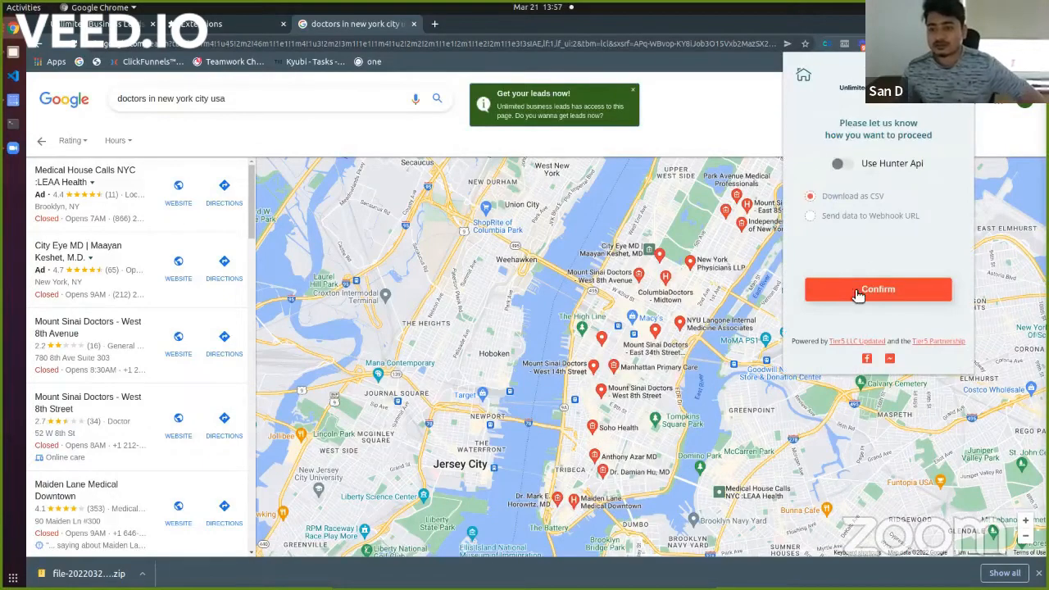
- Confirm Download as CSV, let scraping run, and start opening the downloaded doctors CSV
click(878, 288)
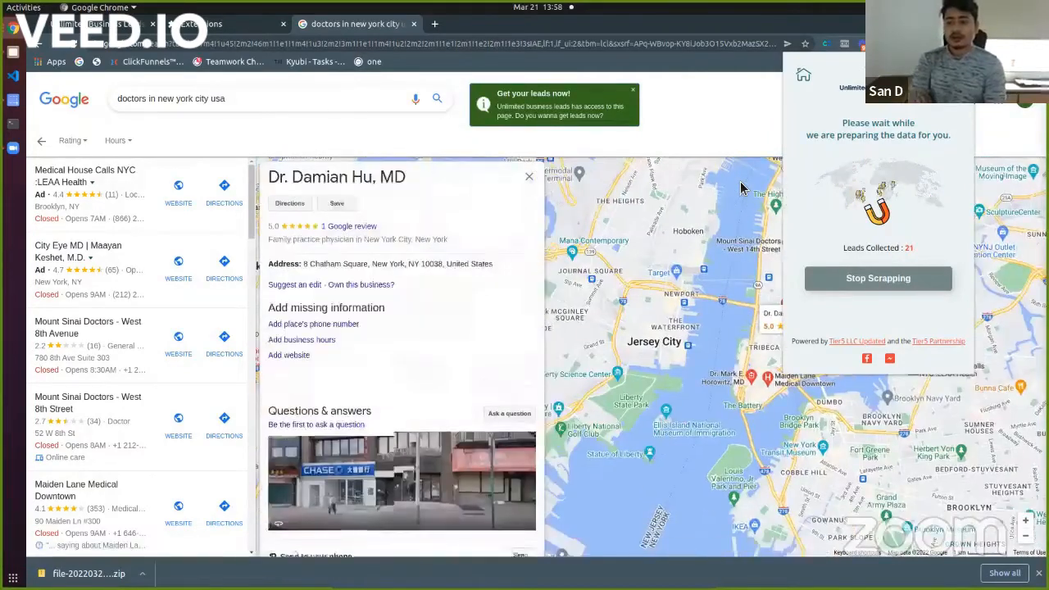
click(529, 177)
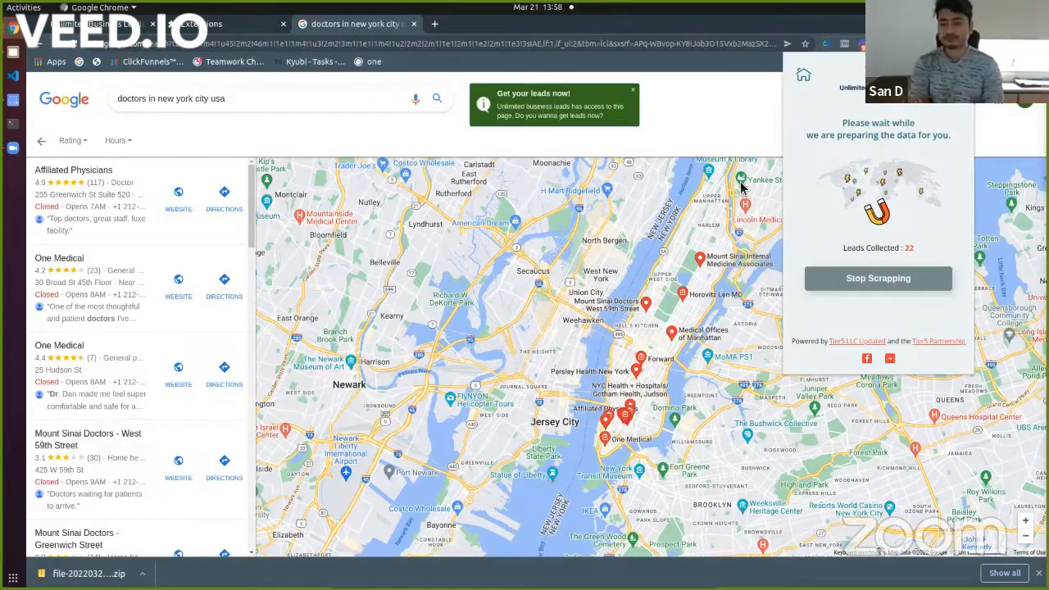
click(72, 168)
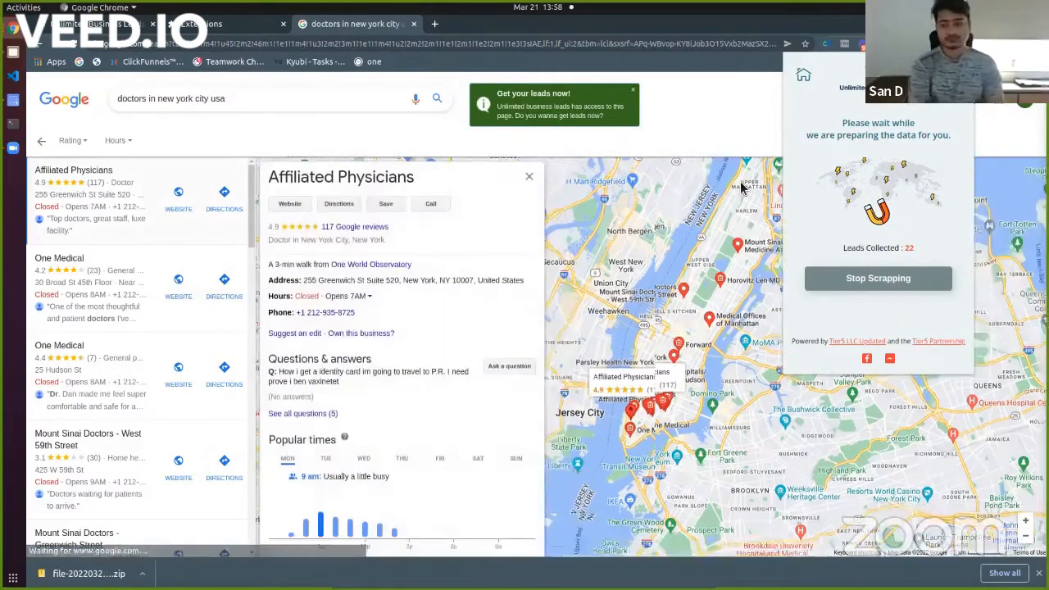
click(59, 257)
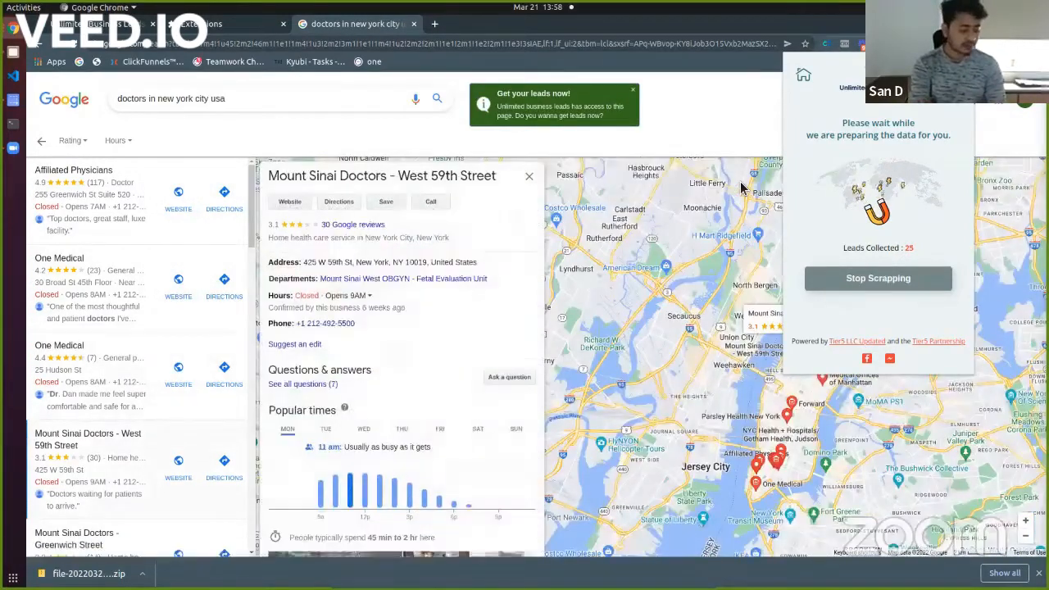
click(88, 538)
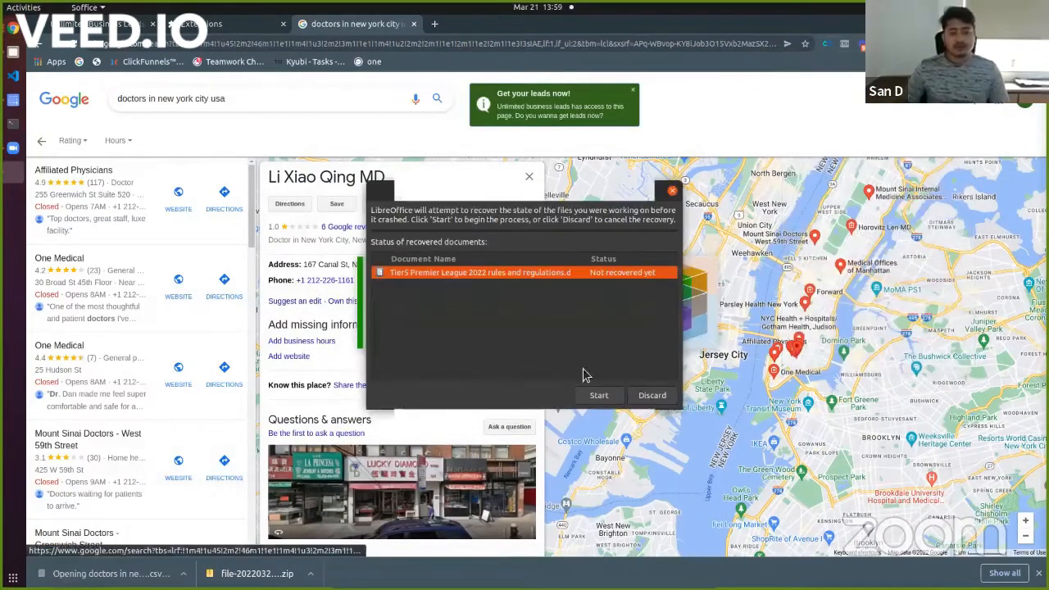
- Discard the old document recovery and accept the Text Import settings for the CSV
click(652, 395)
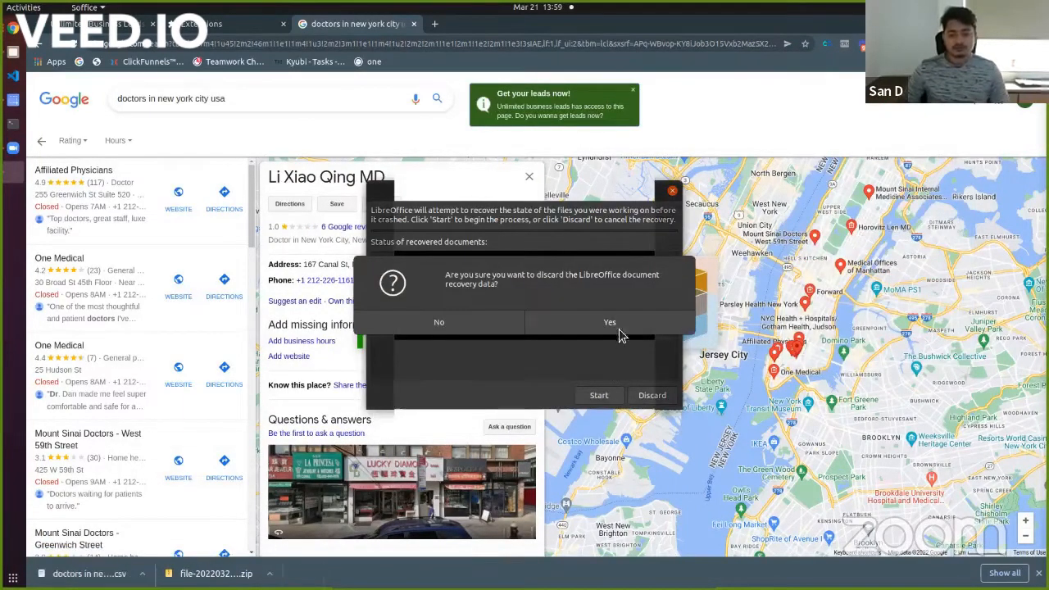
click(610, 321)
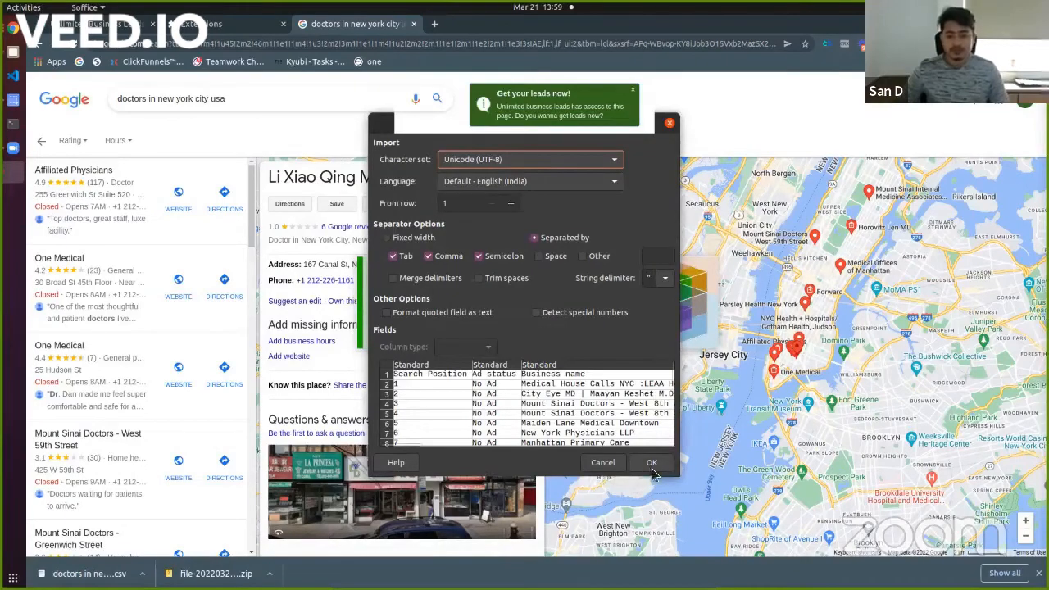
click(652, 462)
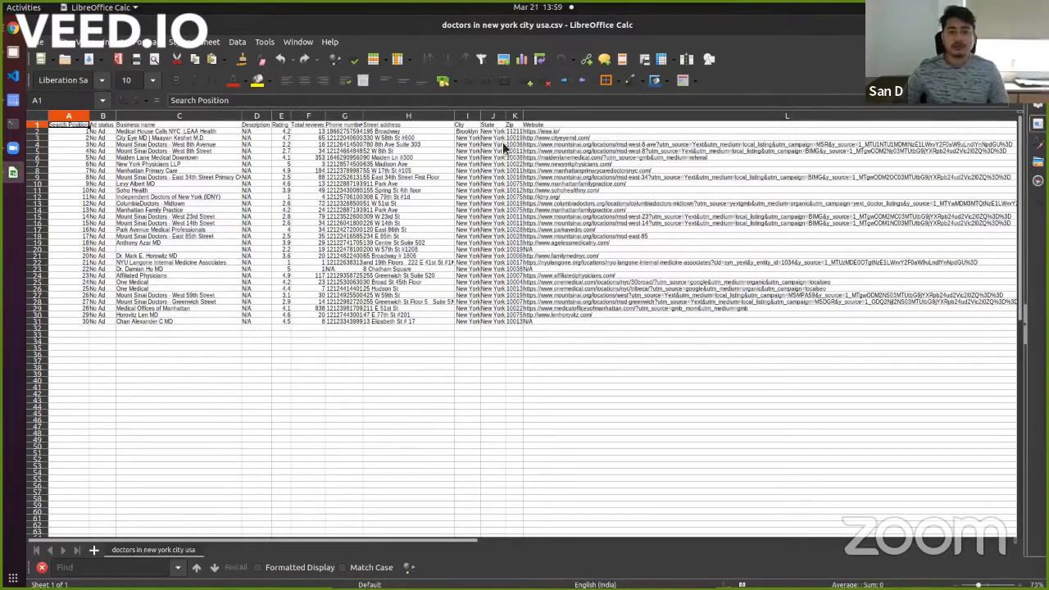
mouse_move(505, 331)
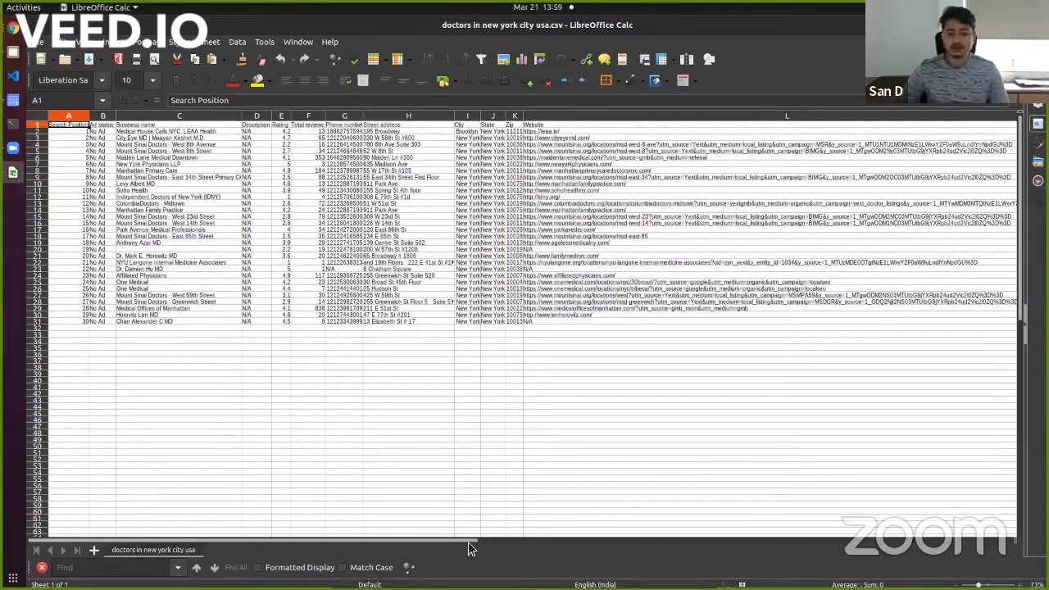
- Scroll right through the imported doctor leads sheet to review its columns
scroll(right, 3)
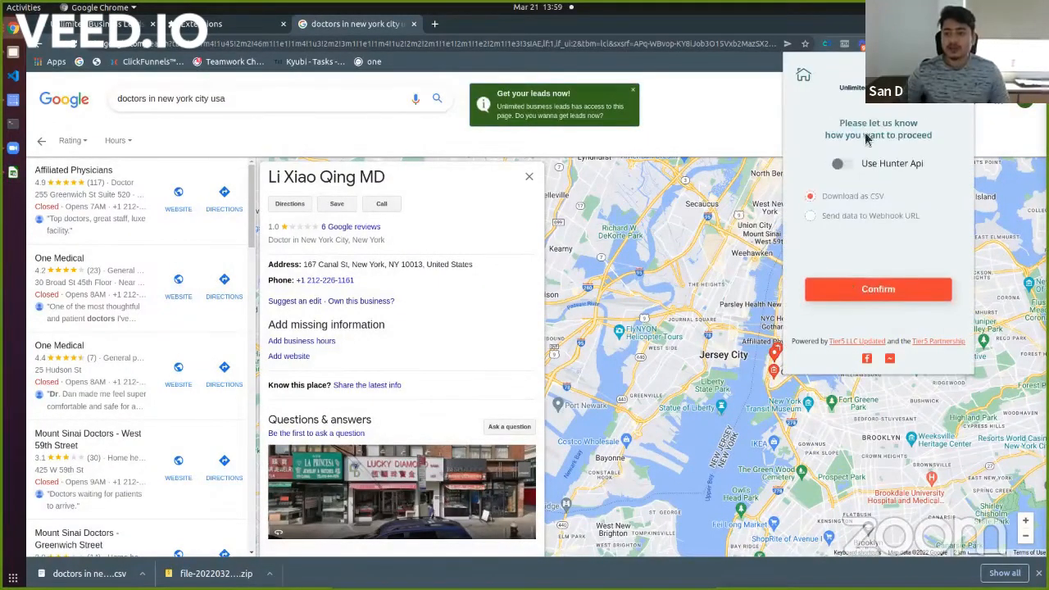
- View the leads extension's account menu, then return to the doctors spreadsheet in LibreOffice Calc
click(885, 92)
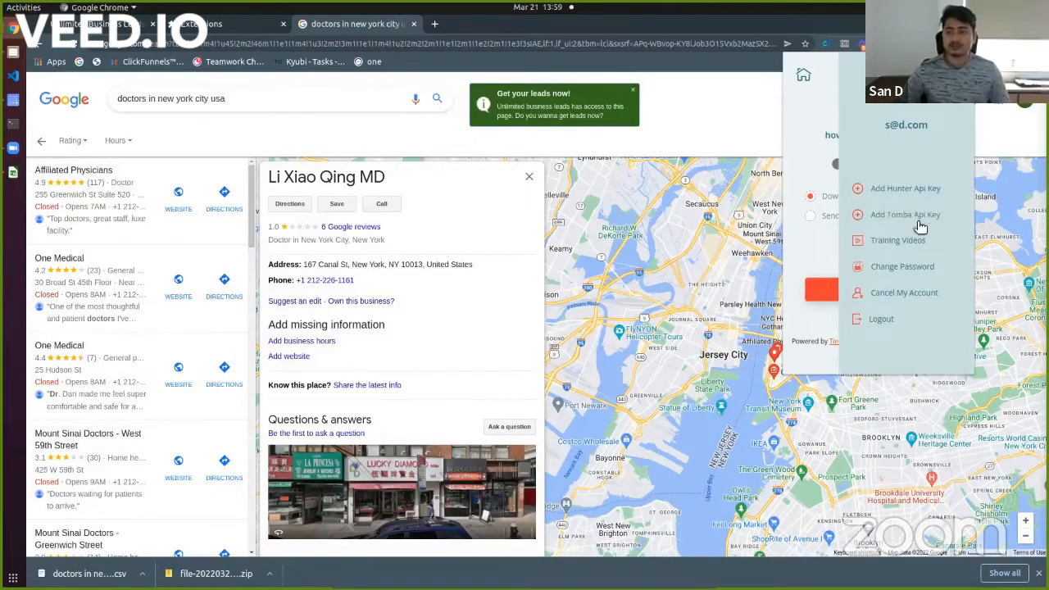
mouse_move(901, 203)
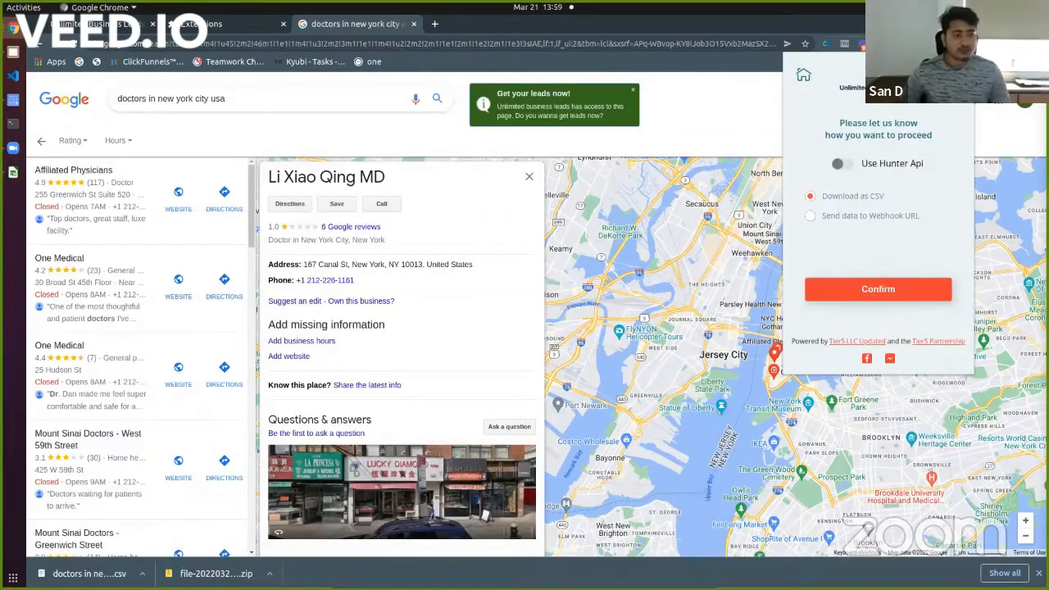
click(878, 288)
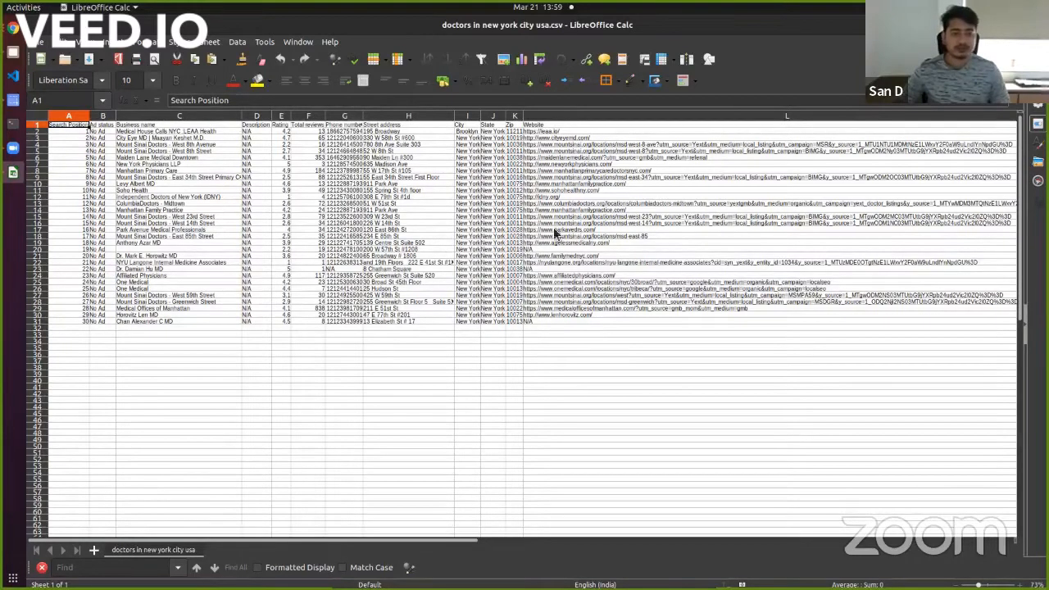
mouse_move(734, 177)
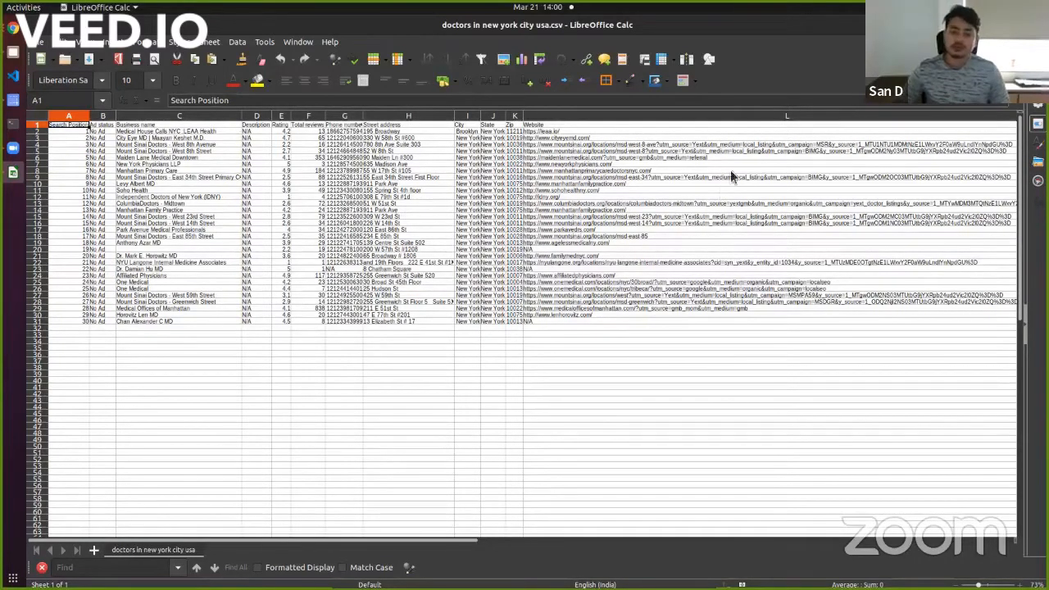
mouse_move(440, 249)
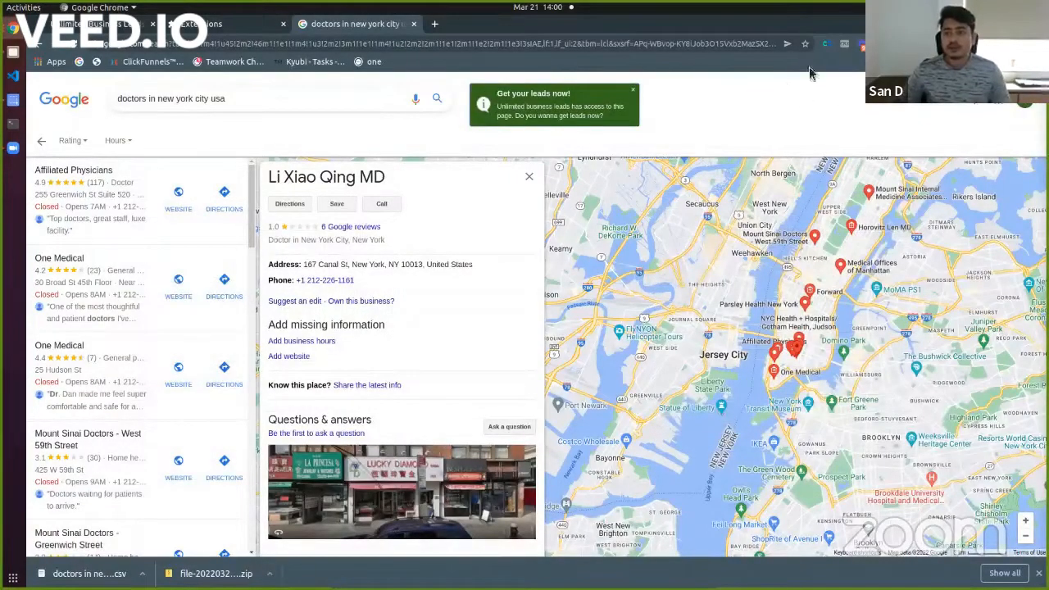
click(107, 25)
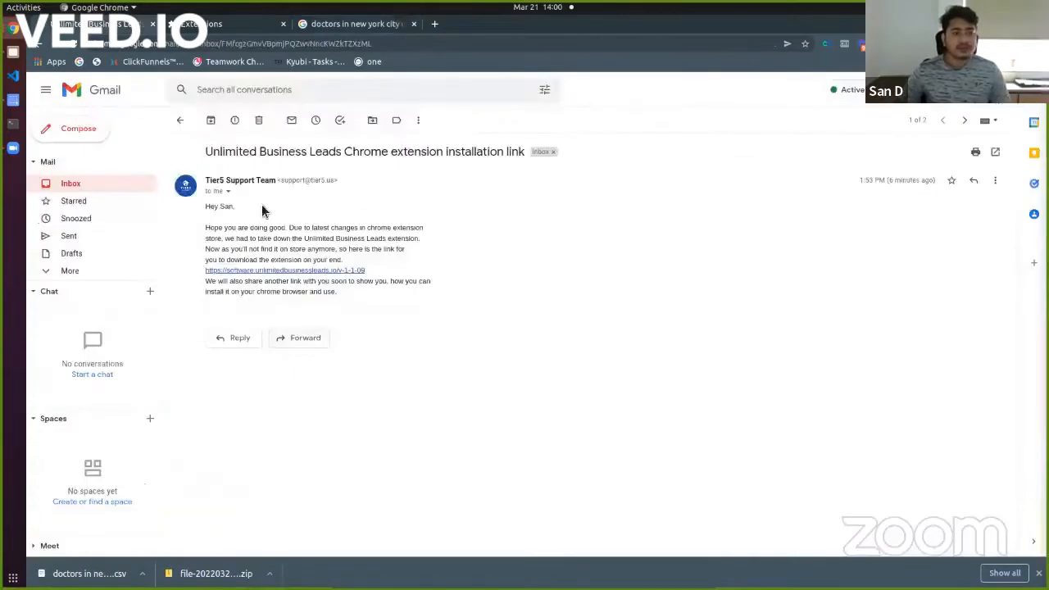
mouse_move(262, 270)
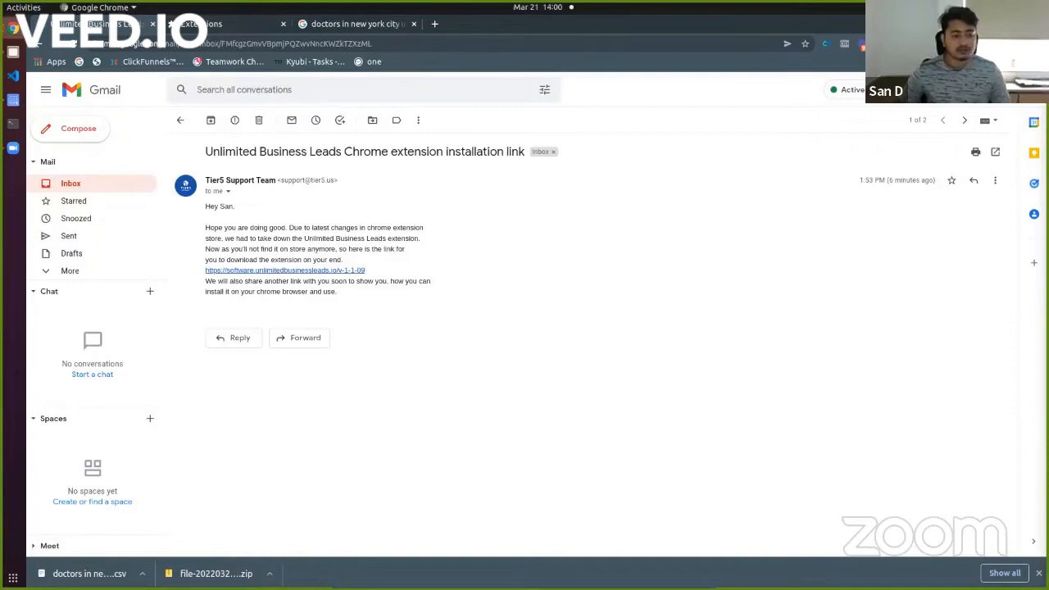
mouse_move(377, 56)
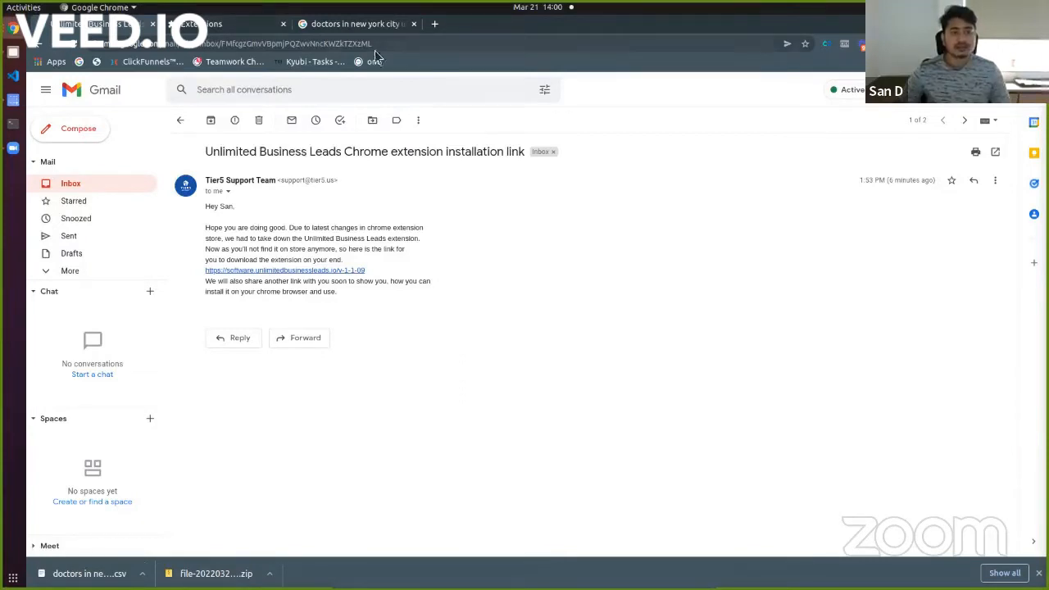
click(216, 23)
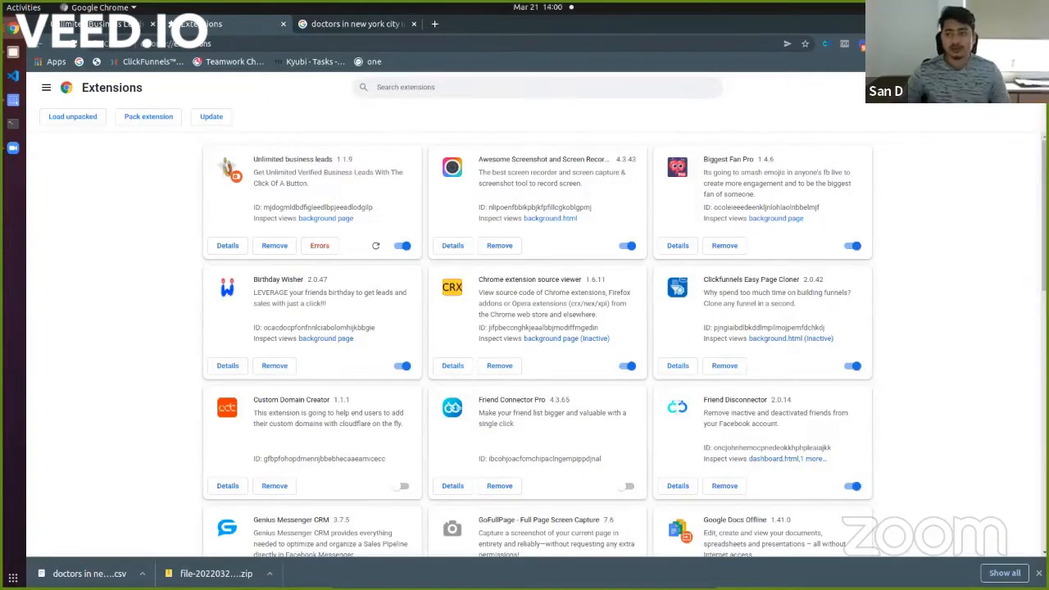
click(357, 23)
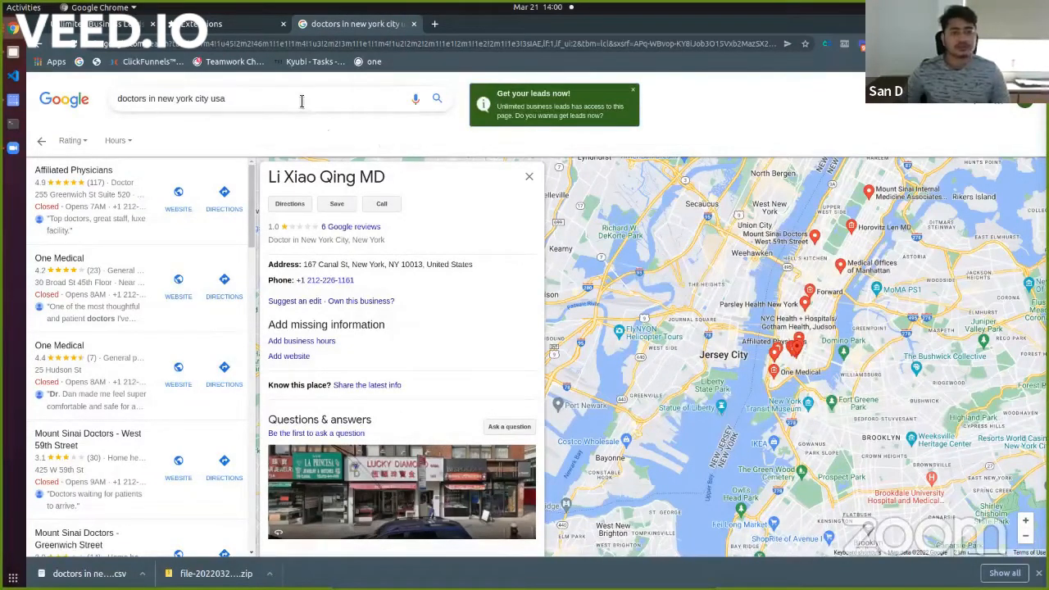
mouse_move(459, 157)
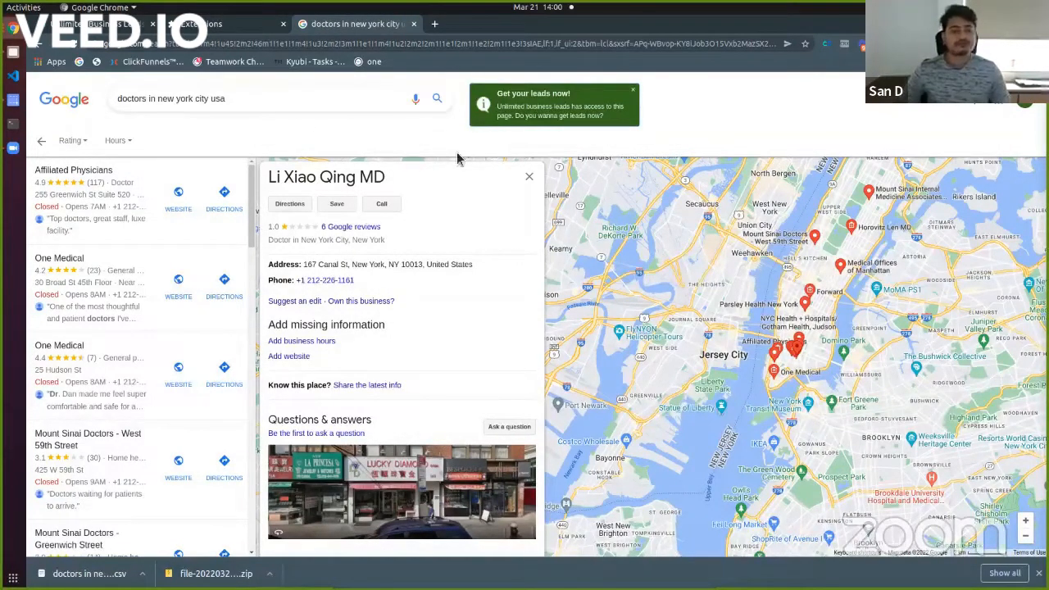